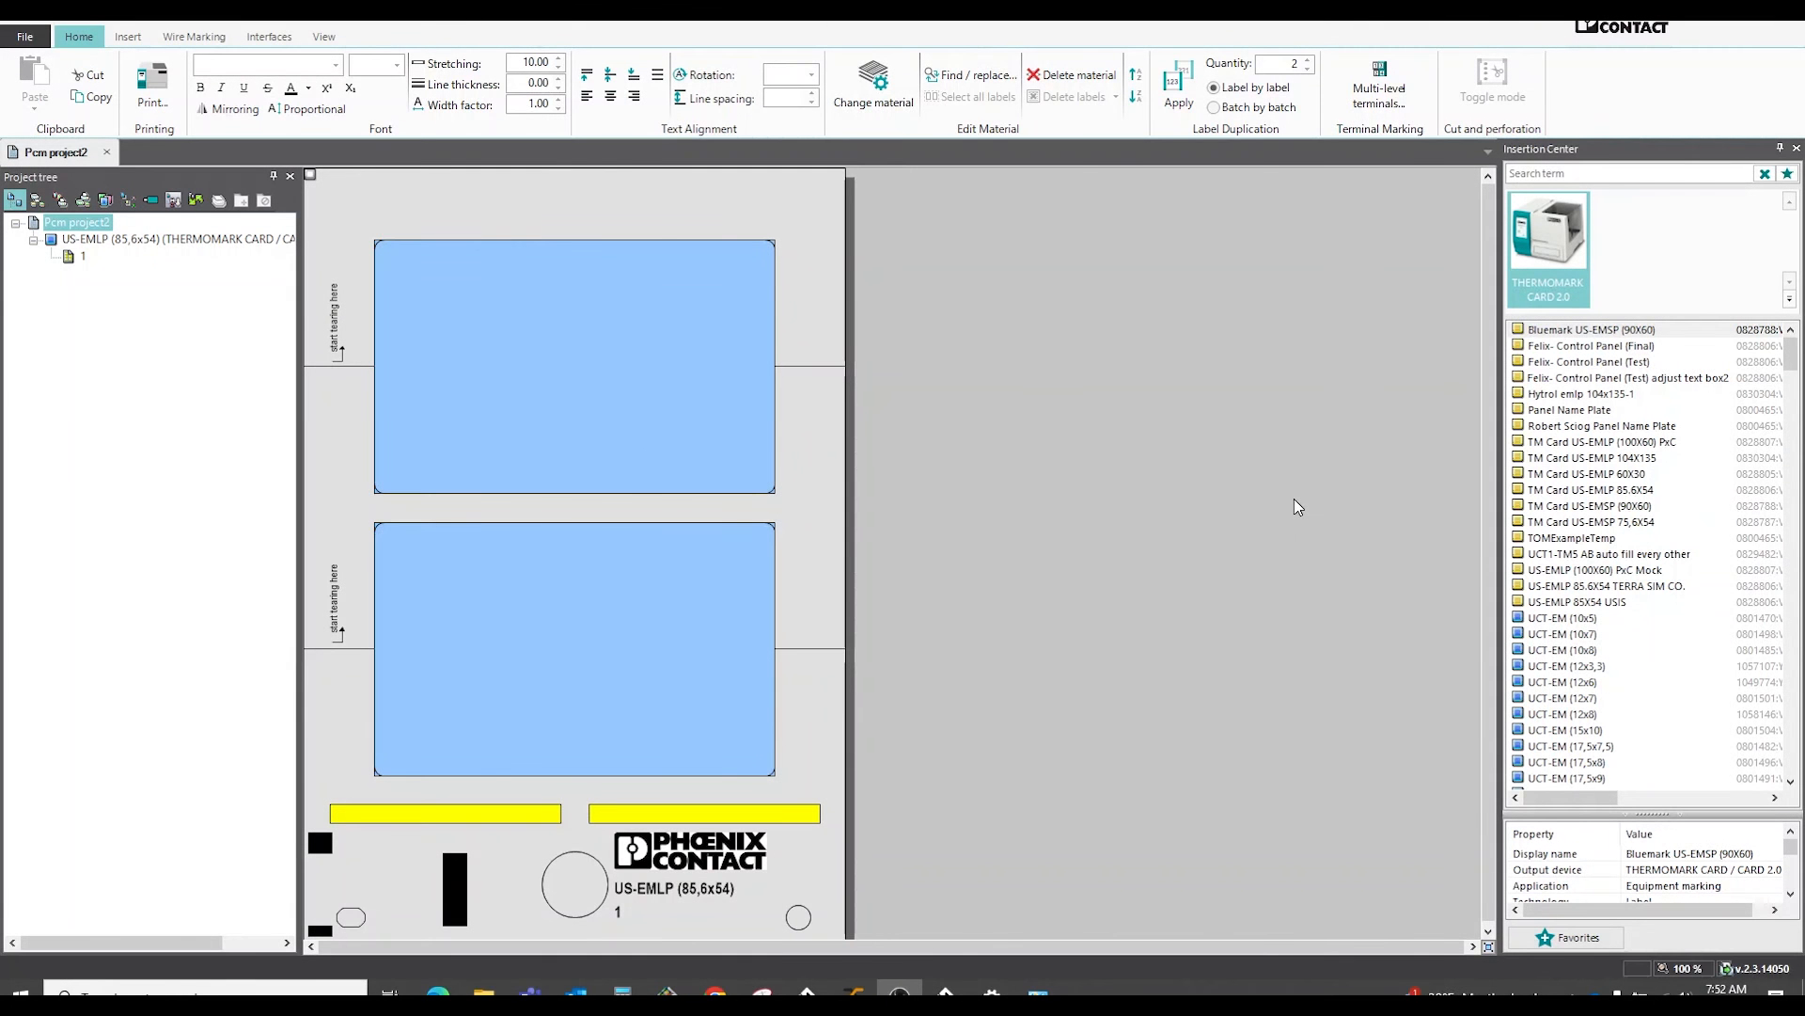
mouse_move(1209, 485)
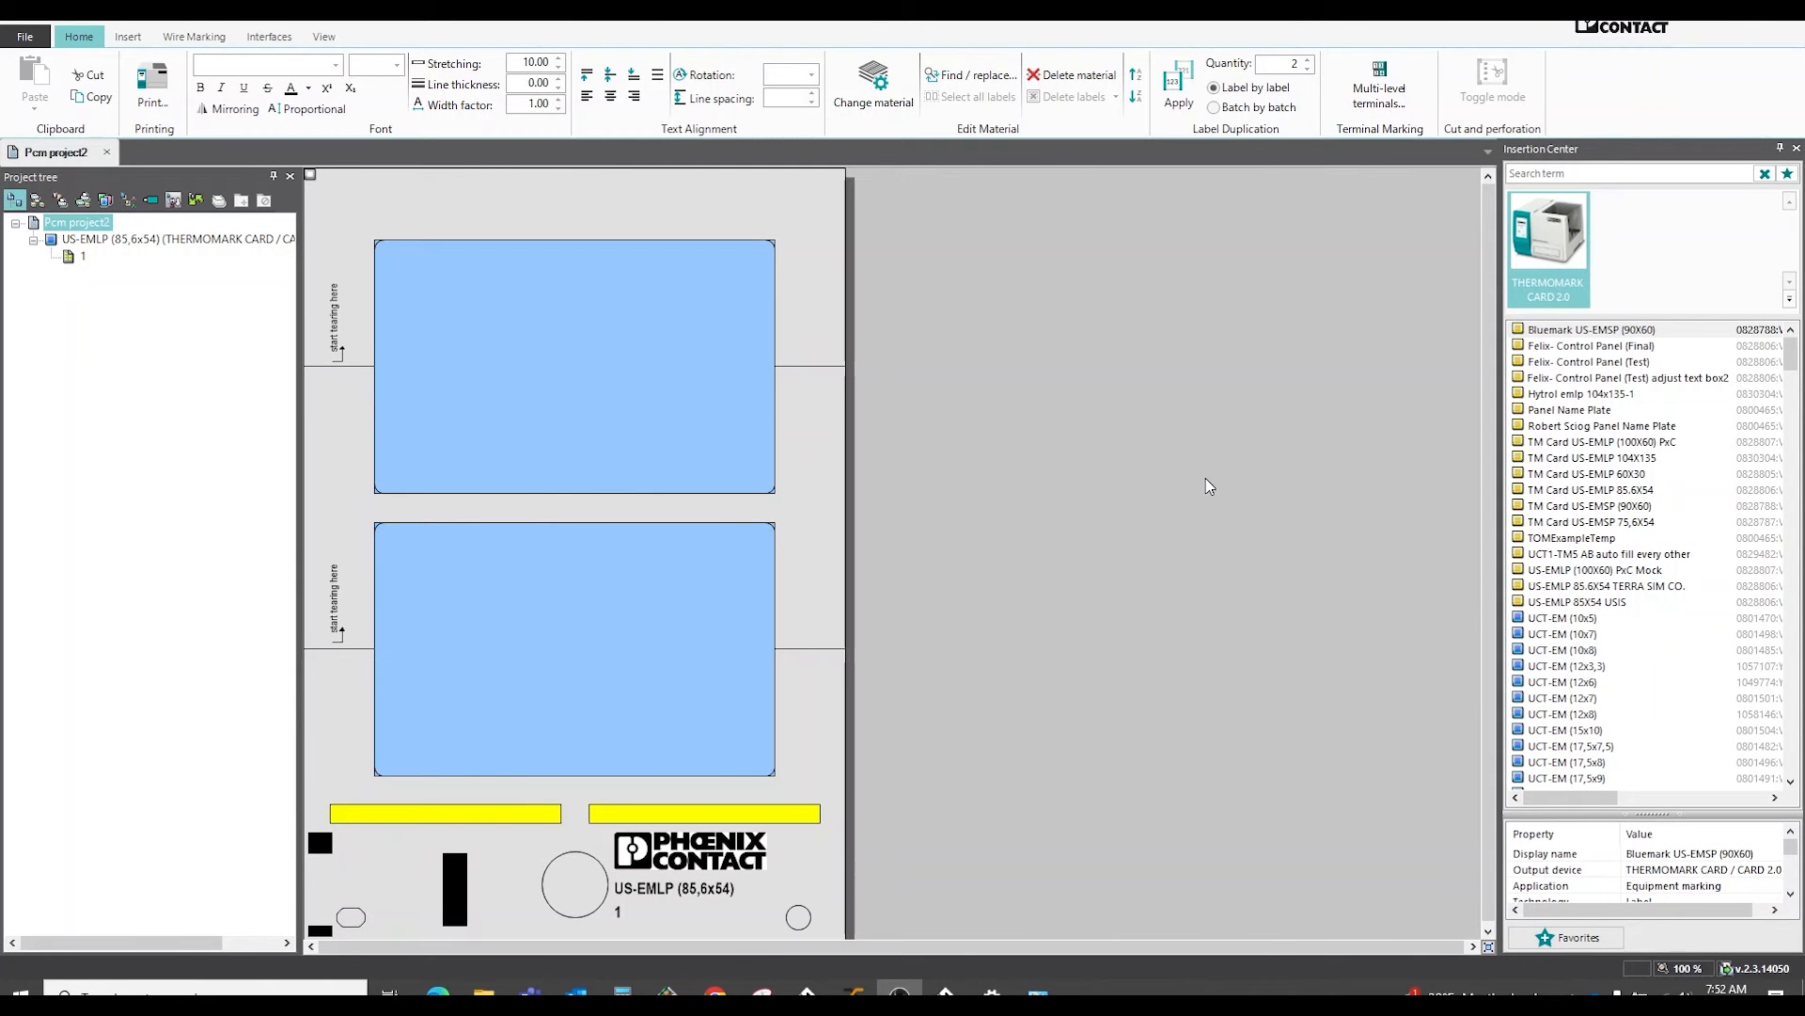
mouse_move(843, 500)
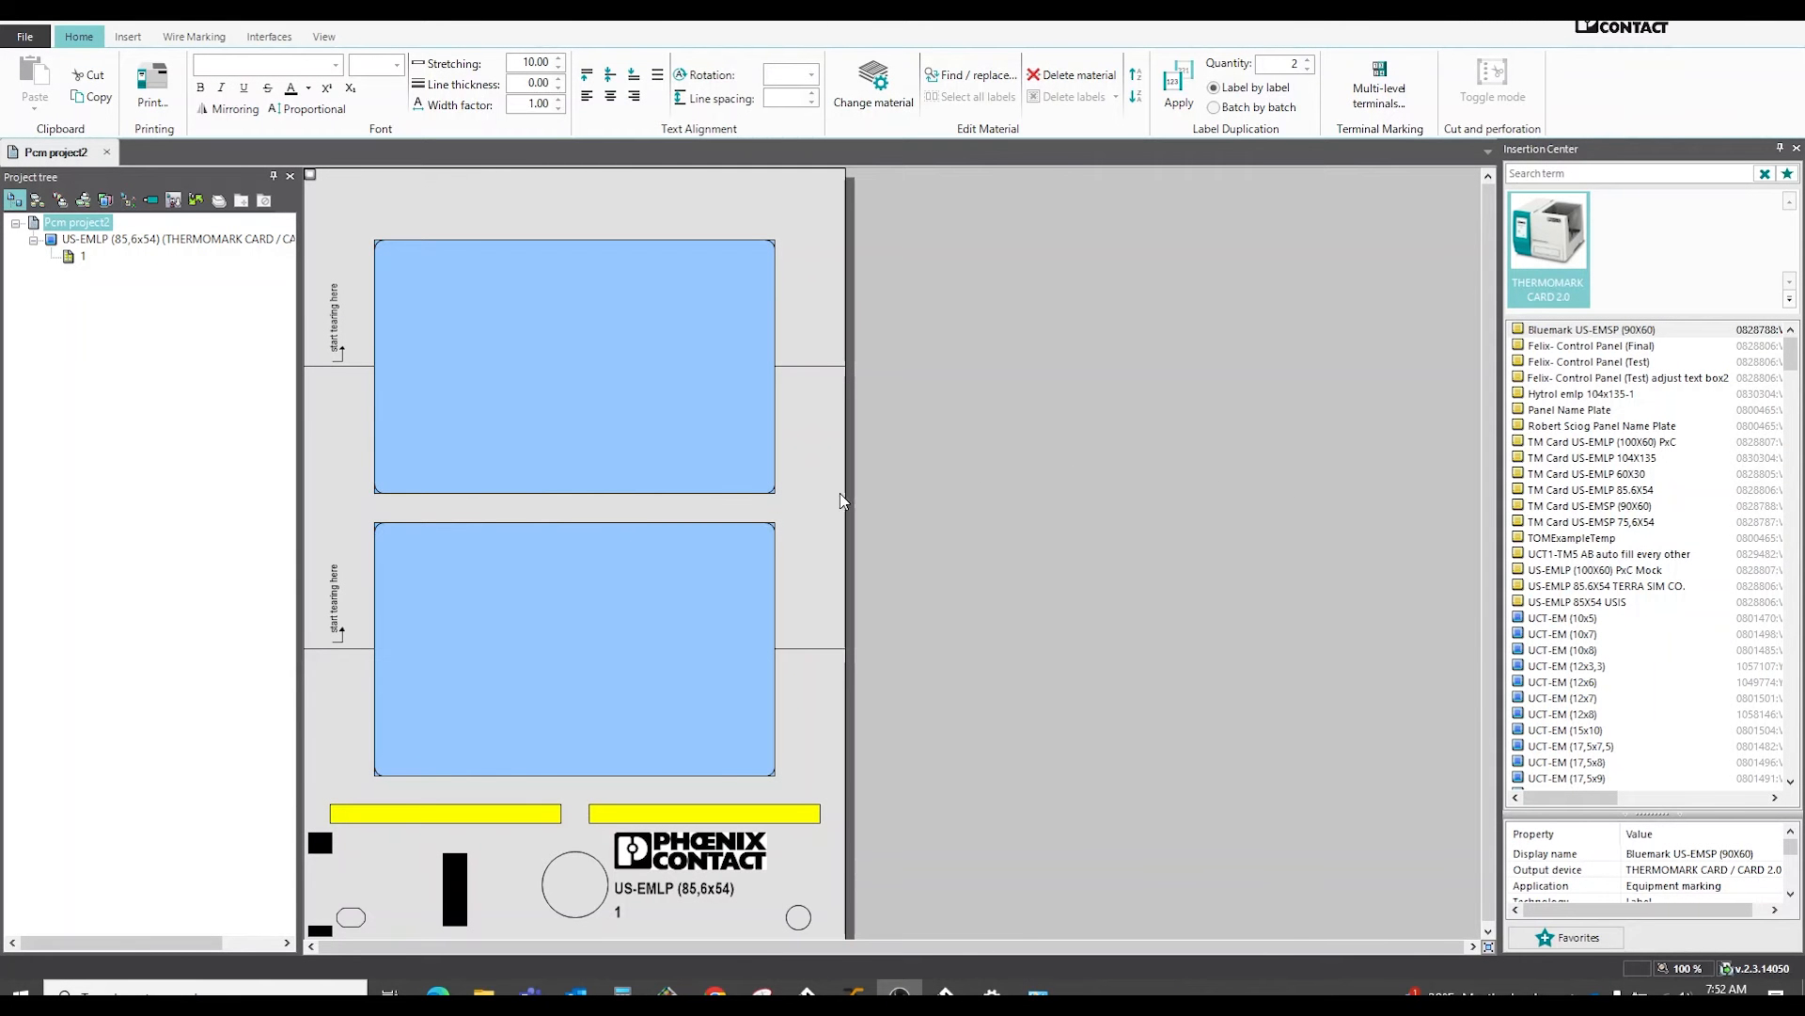
mouse_move(741, 463)
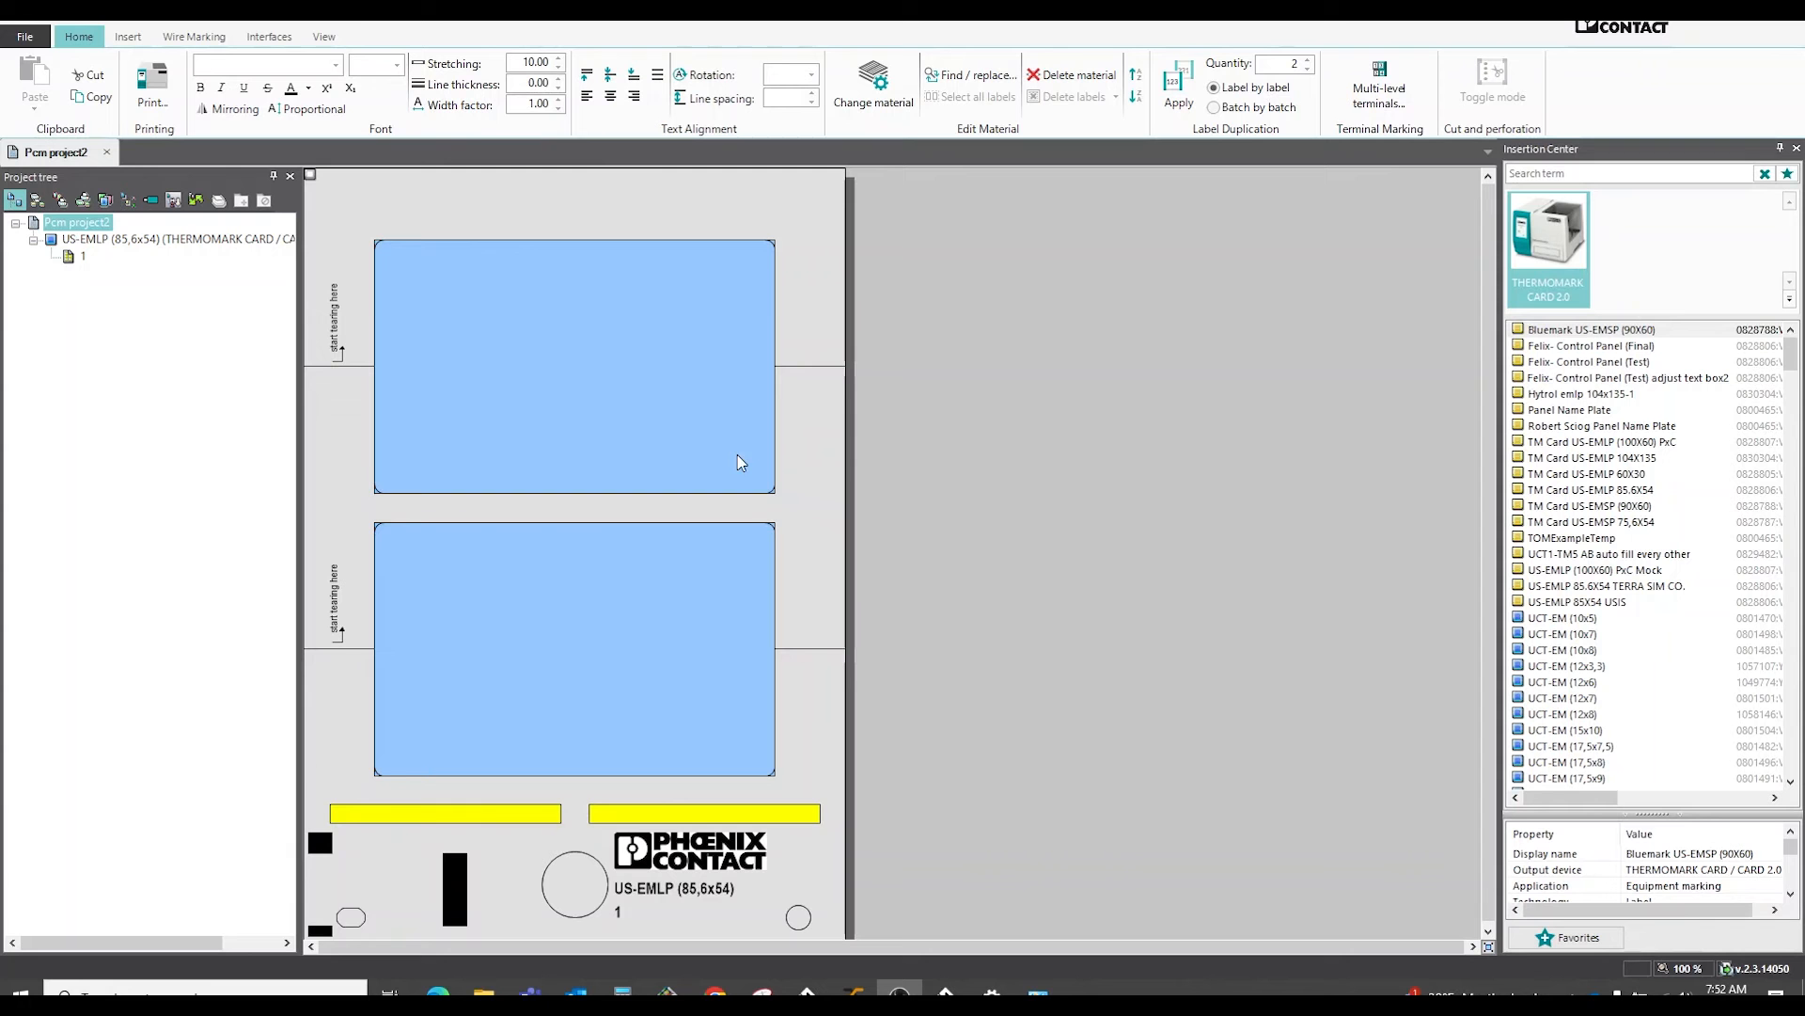
mouse_move(382, 312)
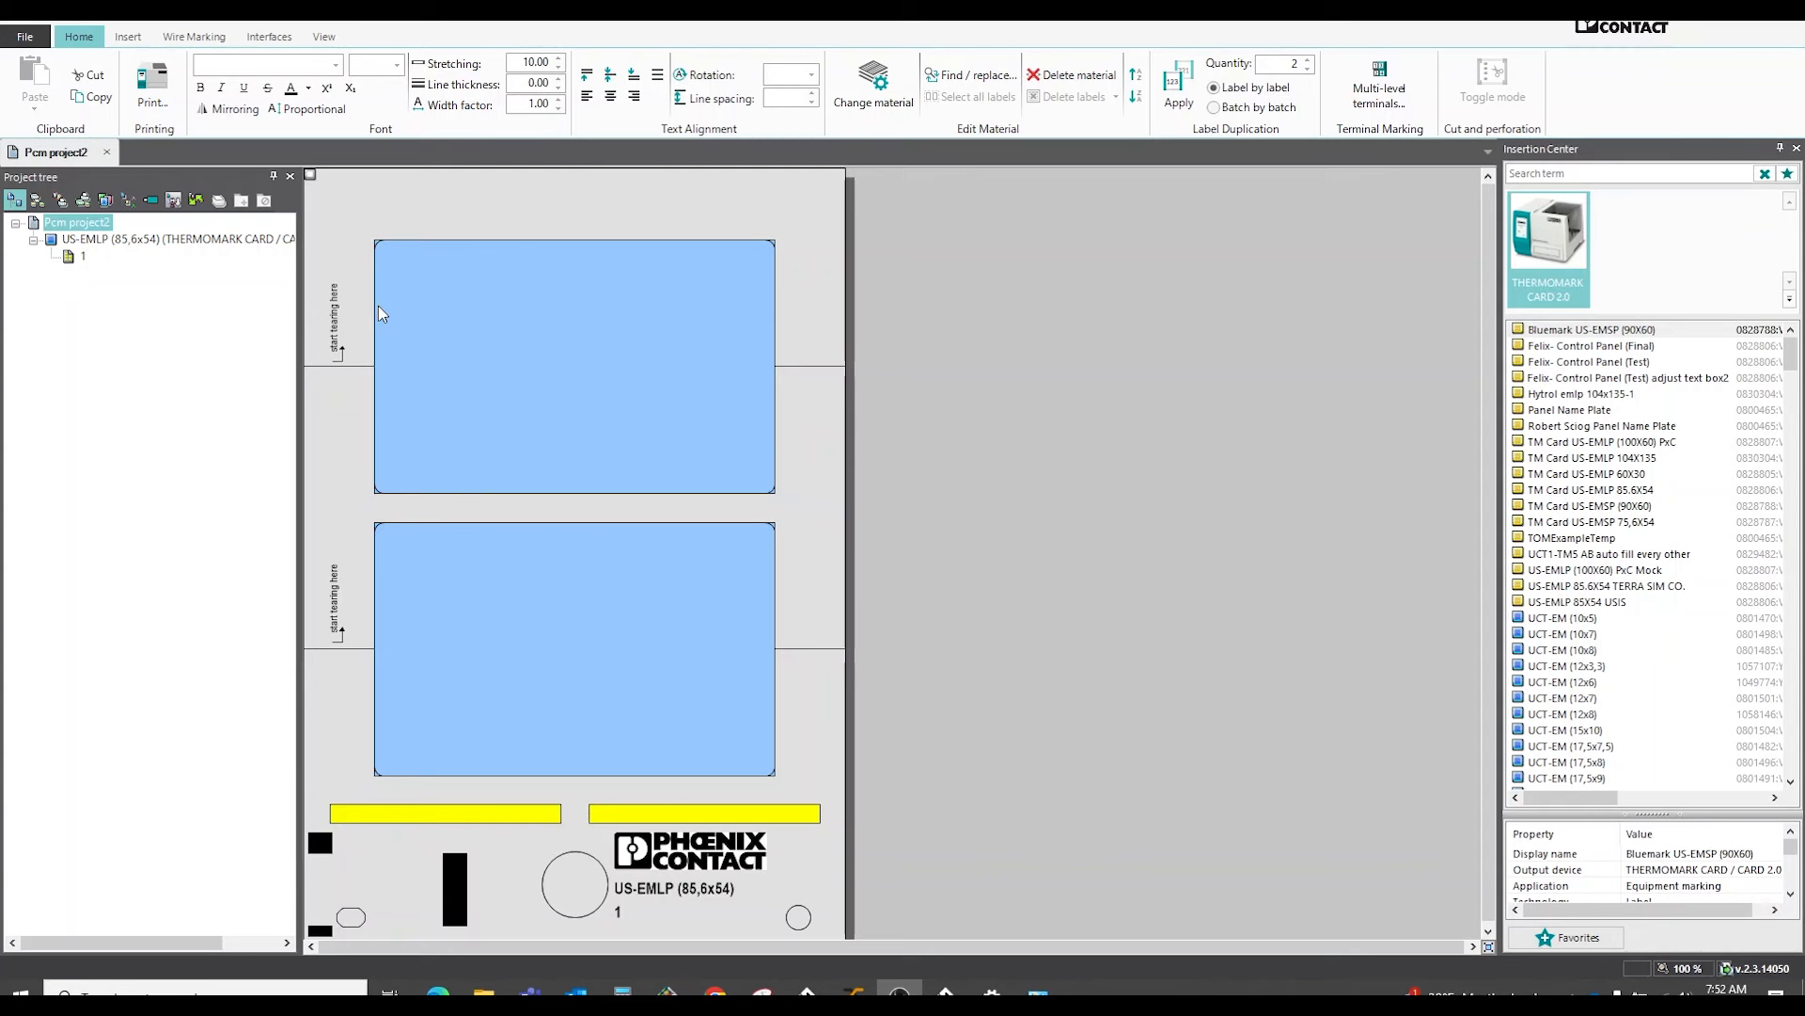
mouse_move(342, 324)
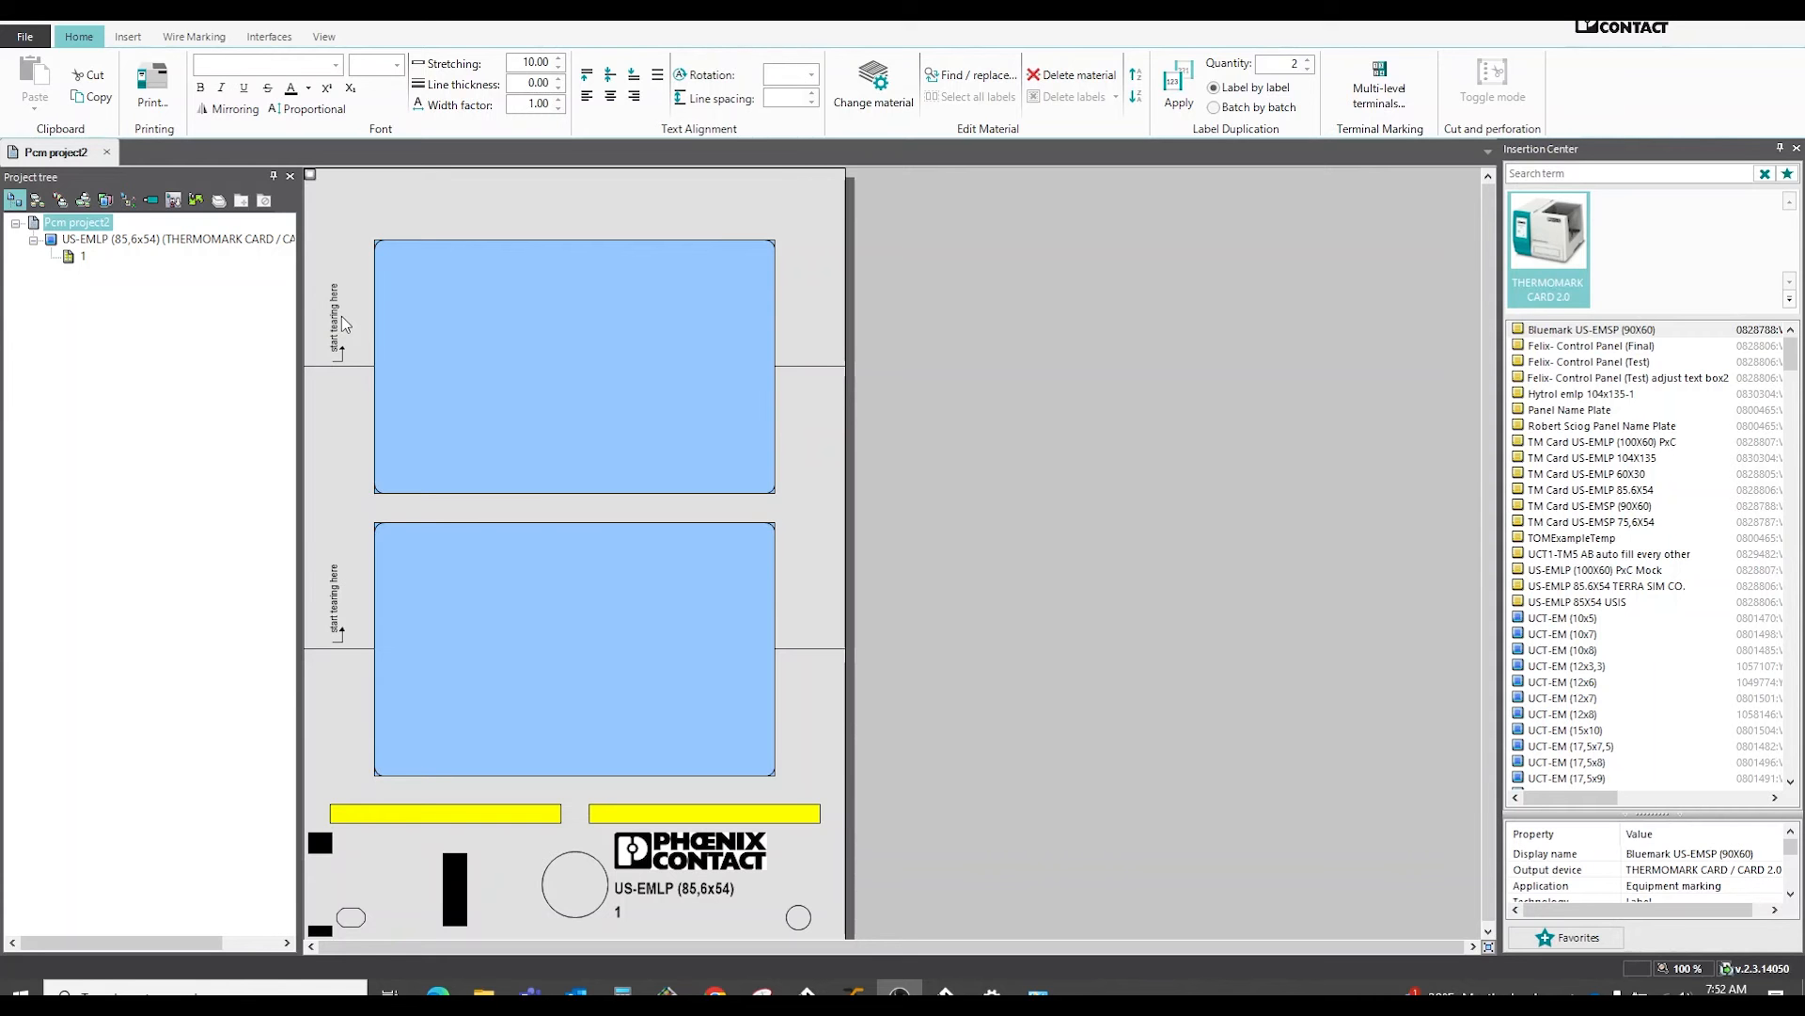
mouse_move(822, 323)
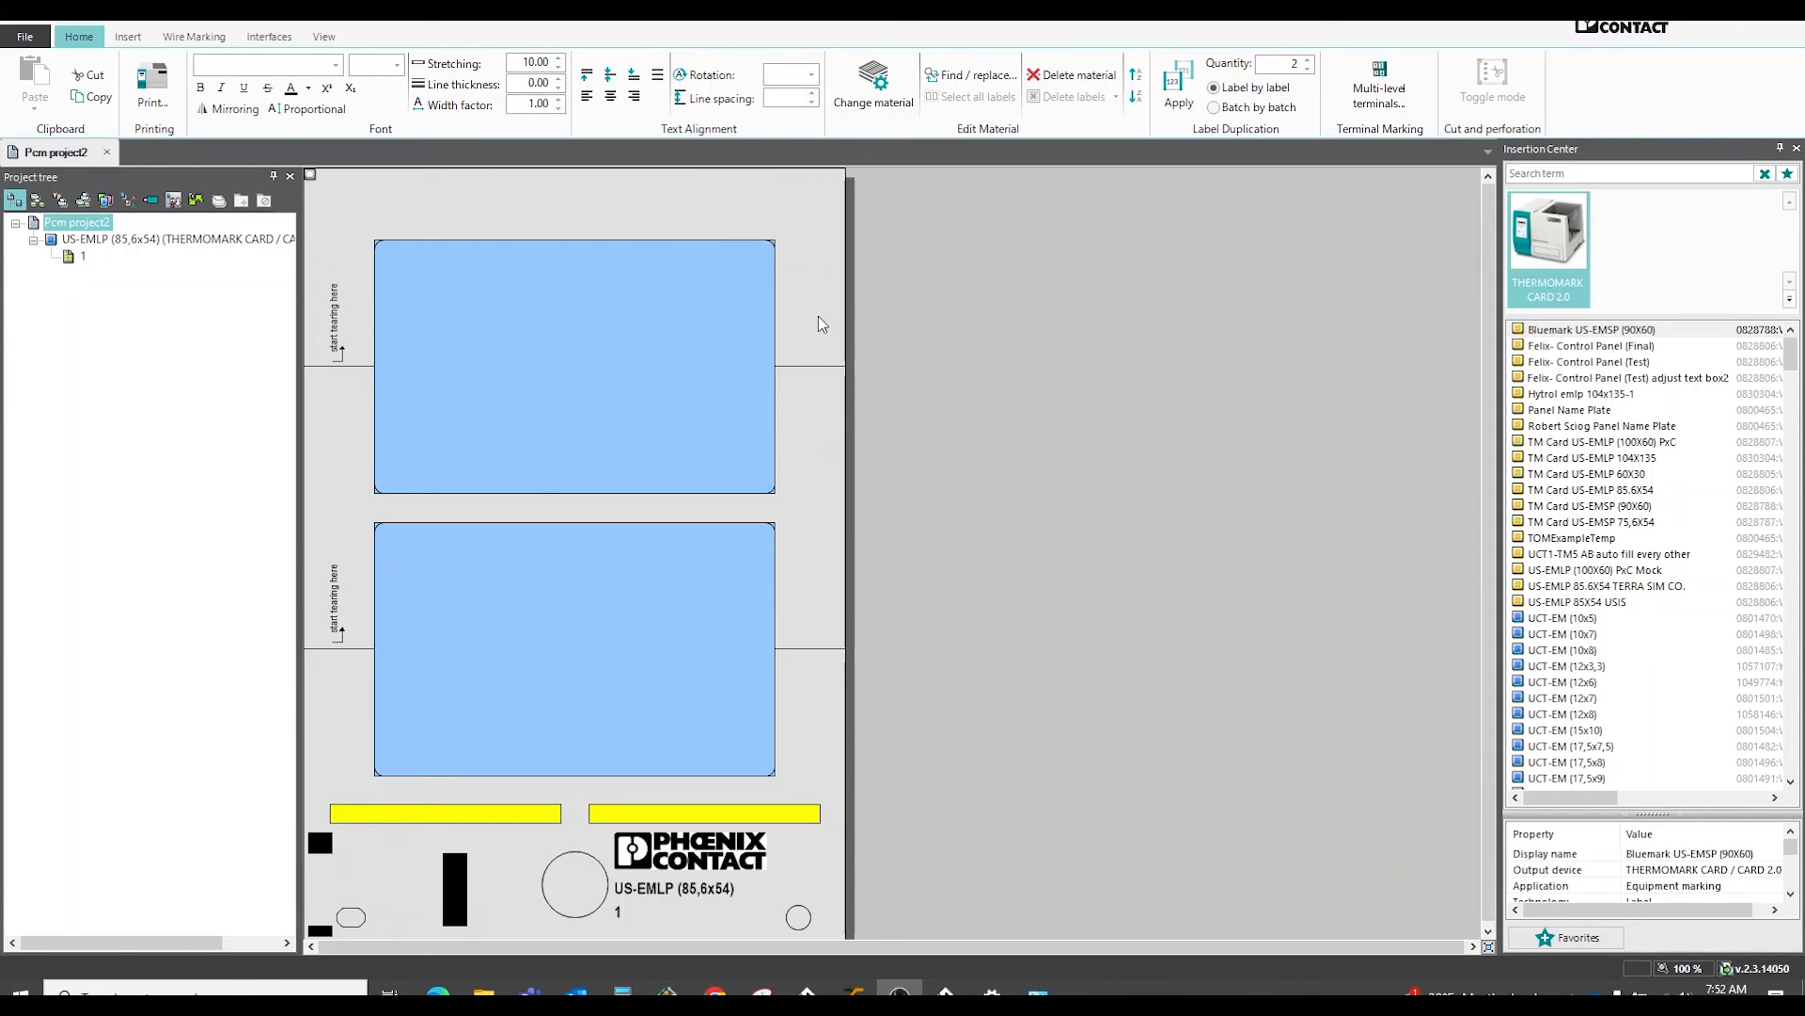
mouse_move(435, 328)
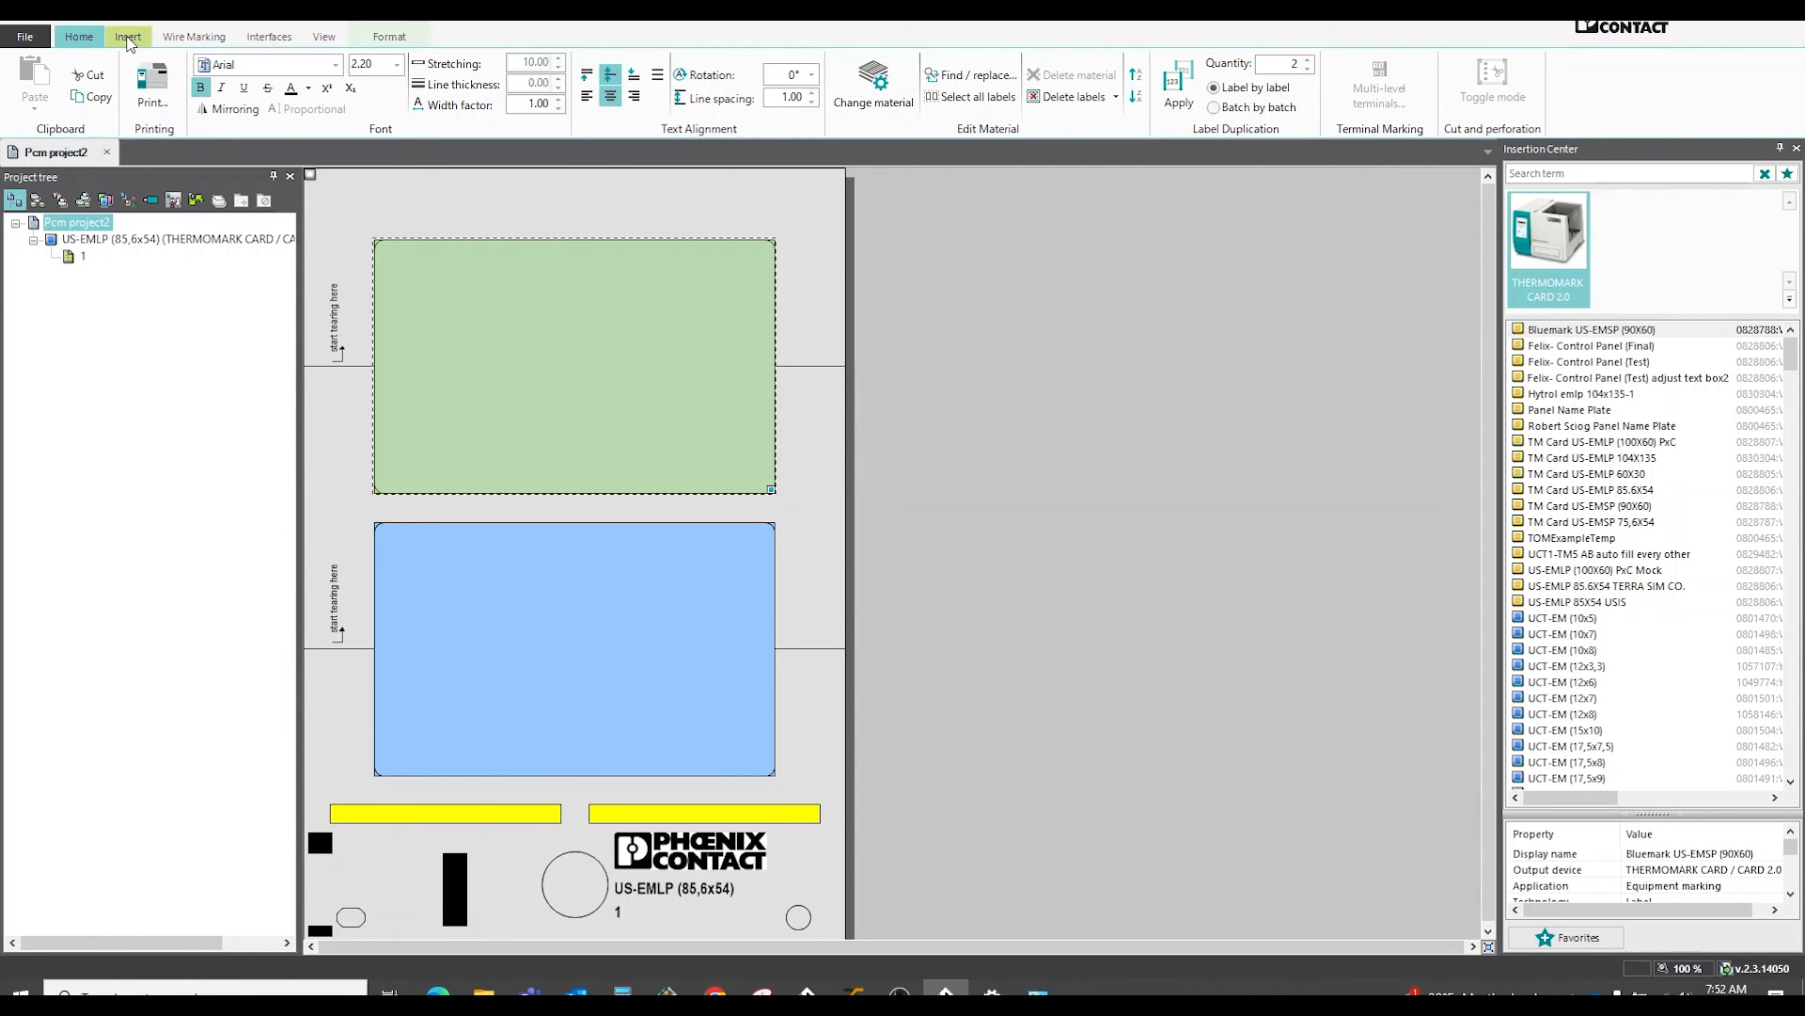
- Start a bitmap insertion into the label's upper field from the Insert tools
left_click(120, 36)
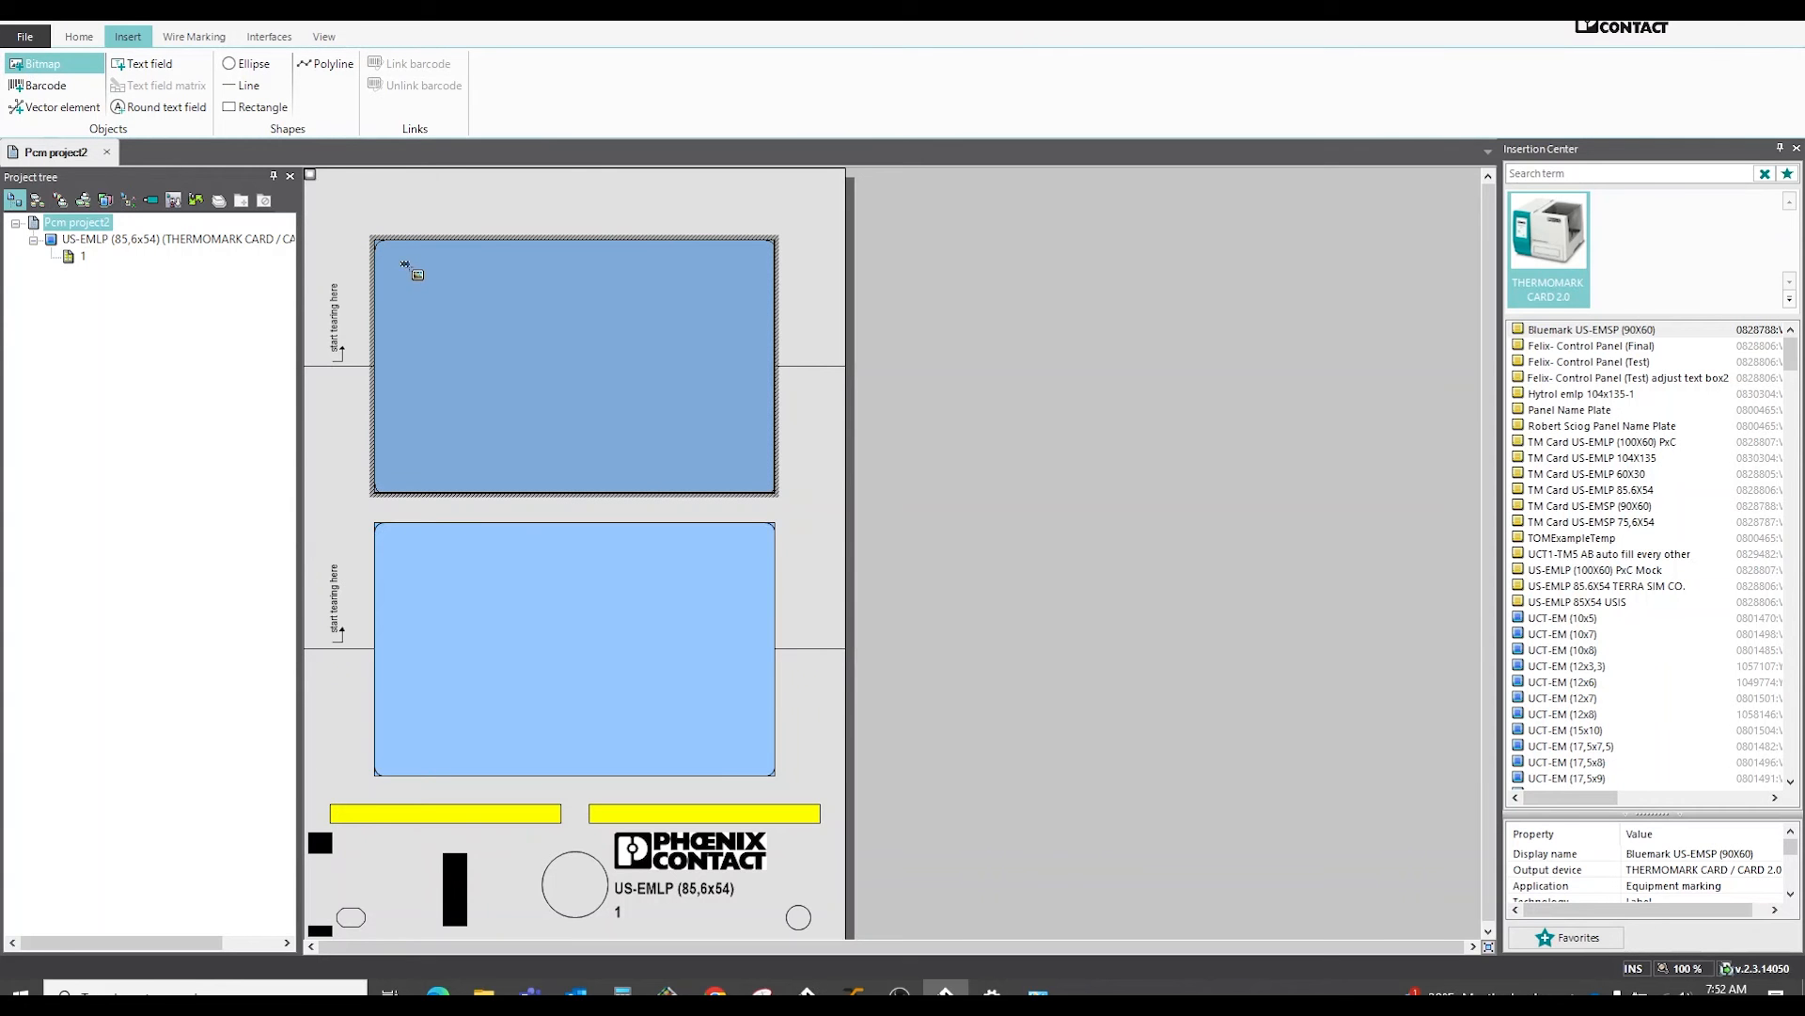
left_click(38, 64)
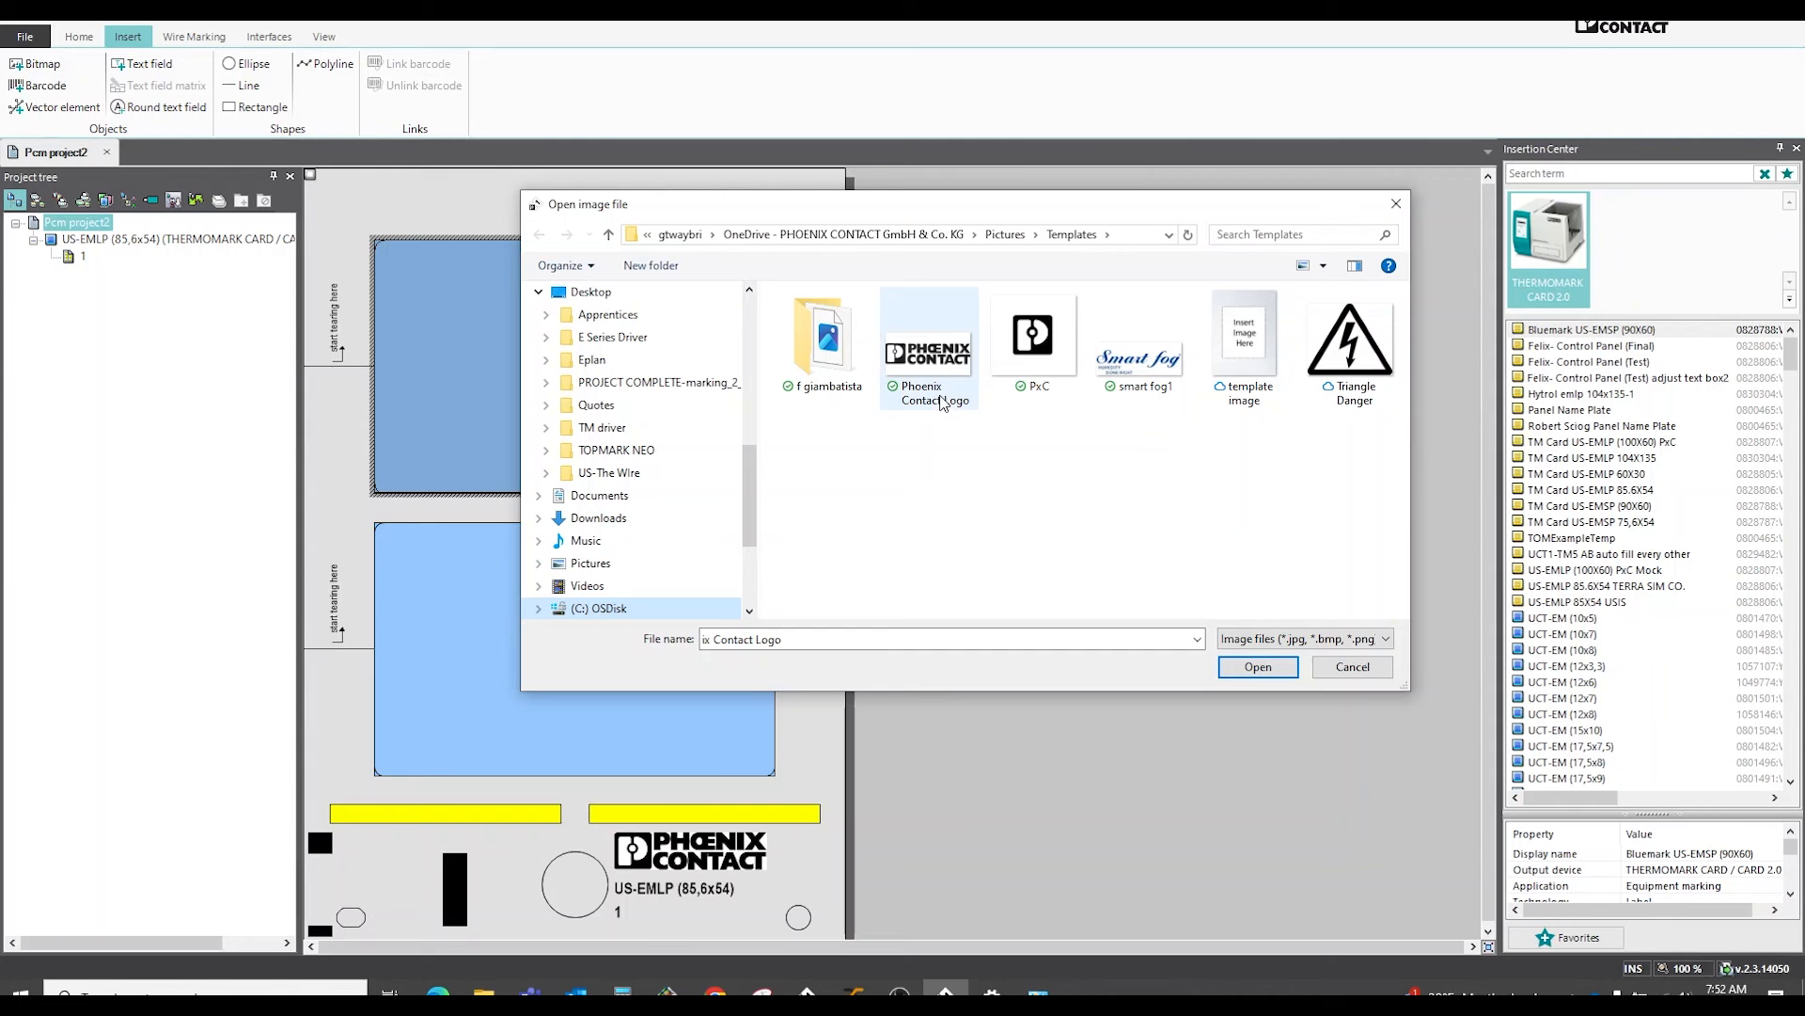
- Choose the Phoenix Contact logo image from the Templates pictures folder
left_click(1257, 666)
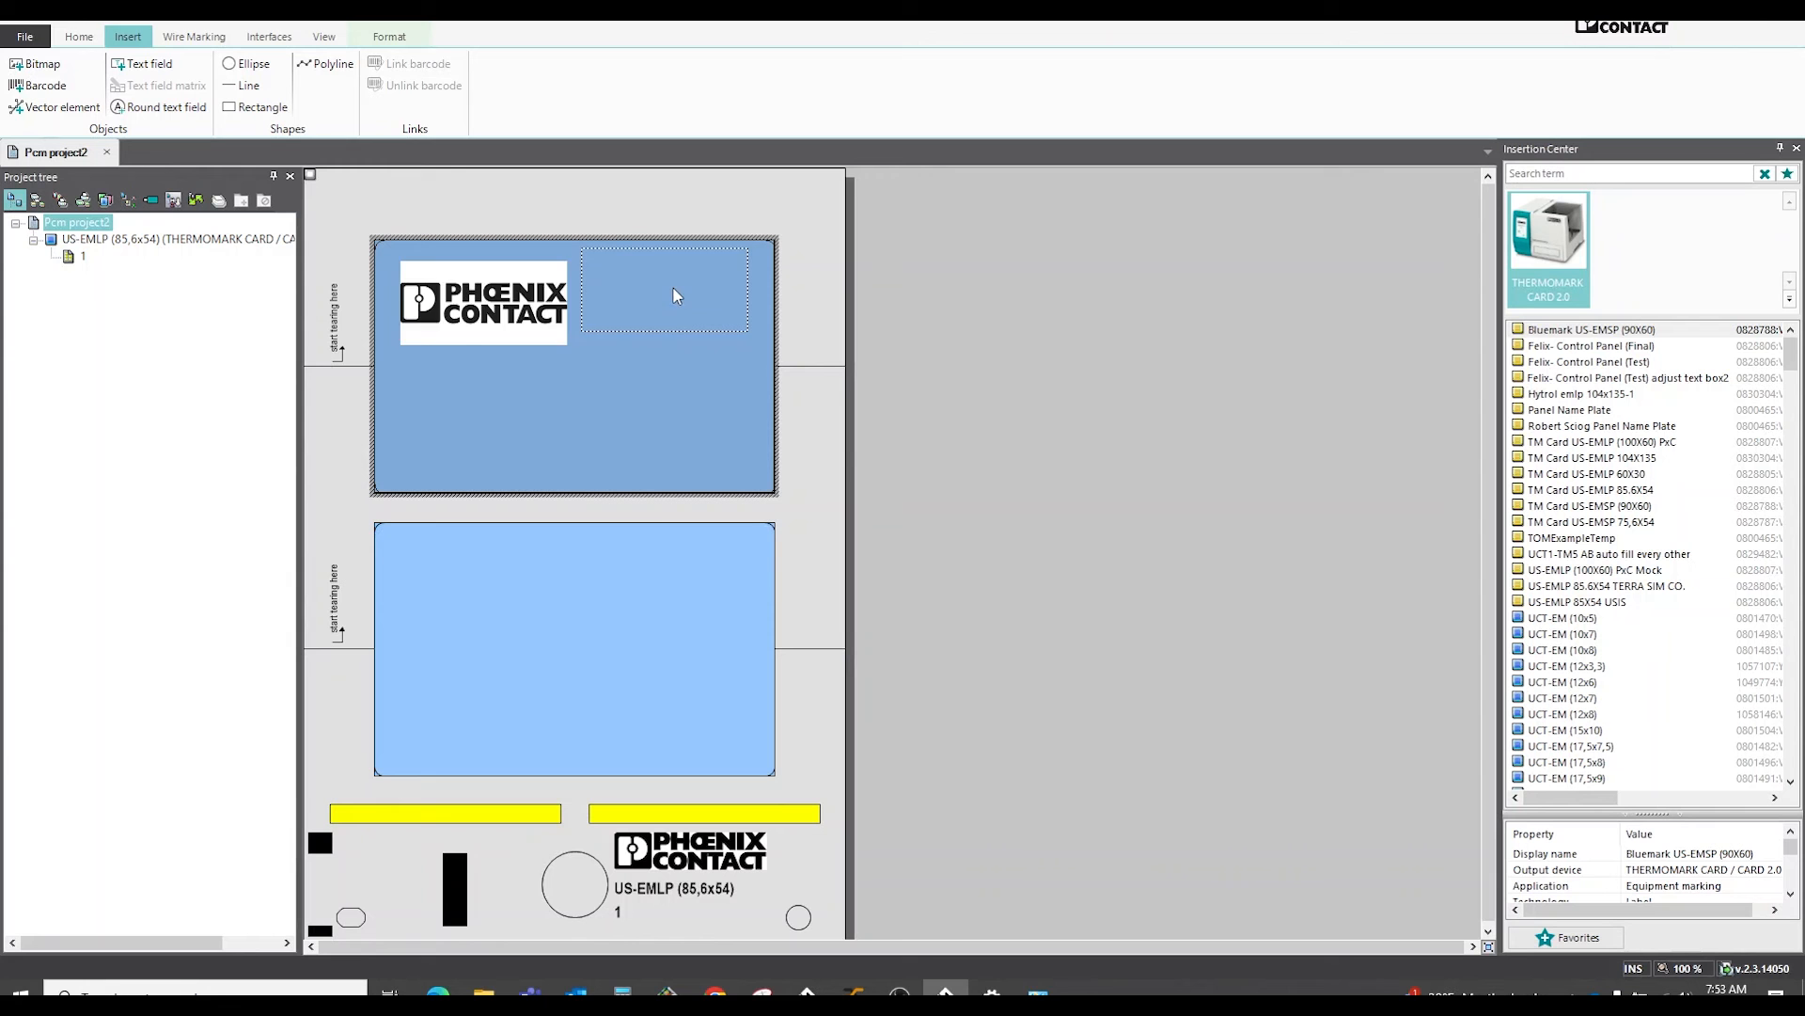
- Drag the inserted logo to the centre of the upper field and select it
left_click_drag(483, 299, 662, 287)
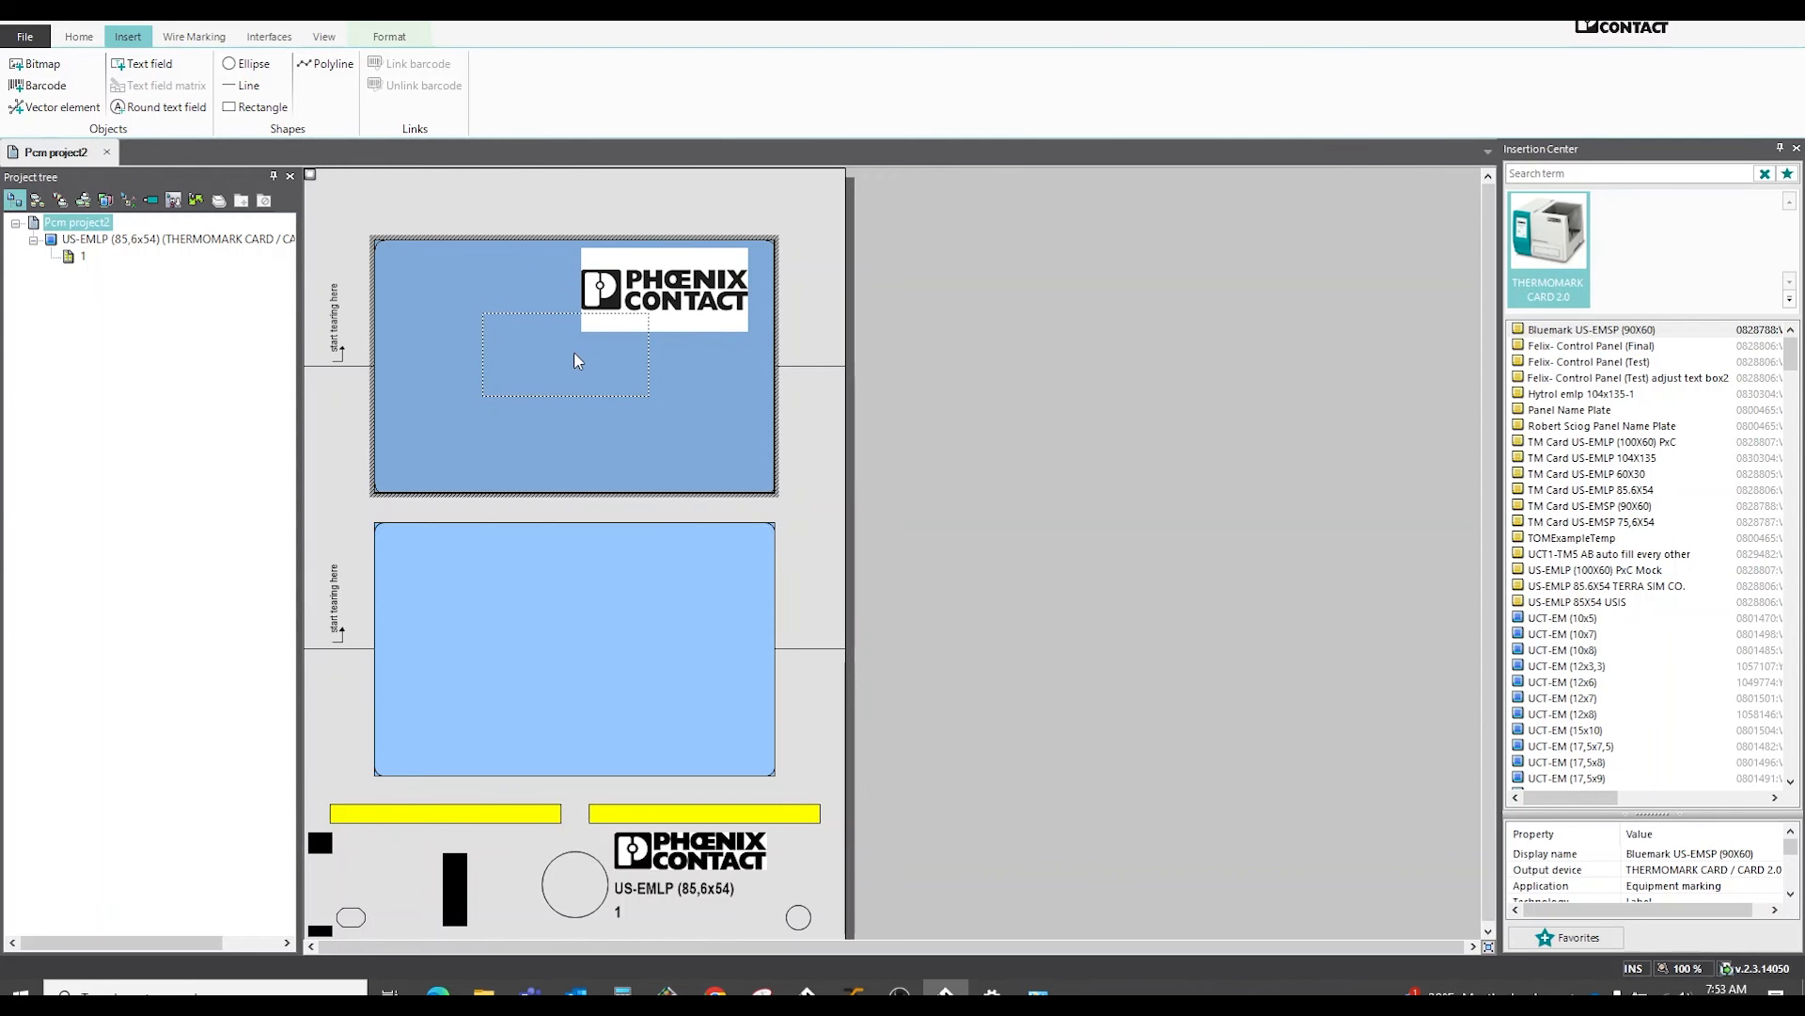
left_click_drag(664, 288, 564, 354)
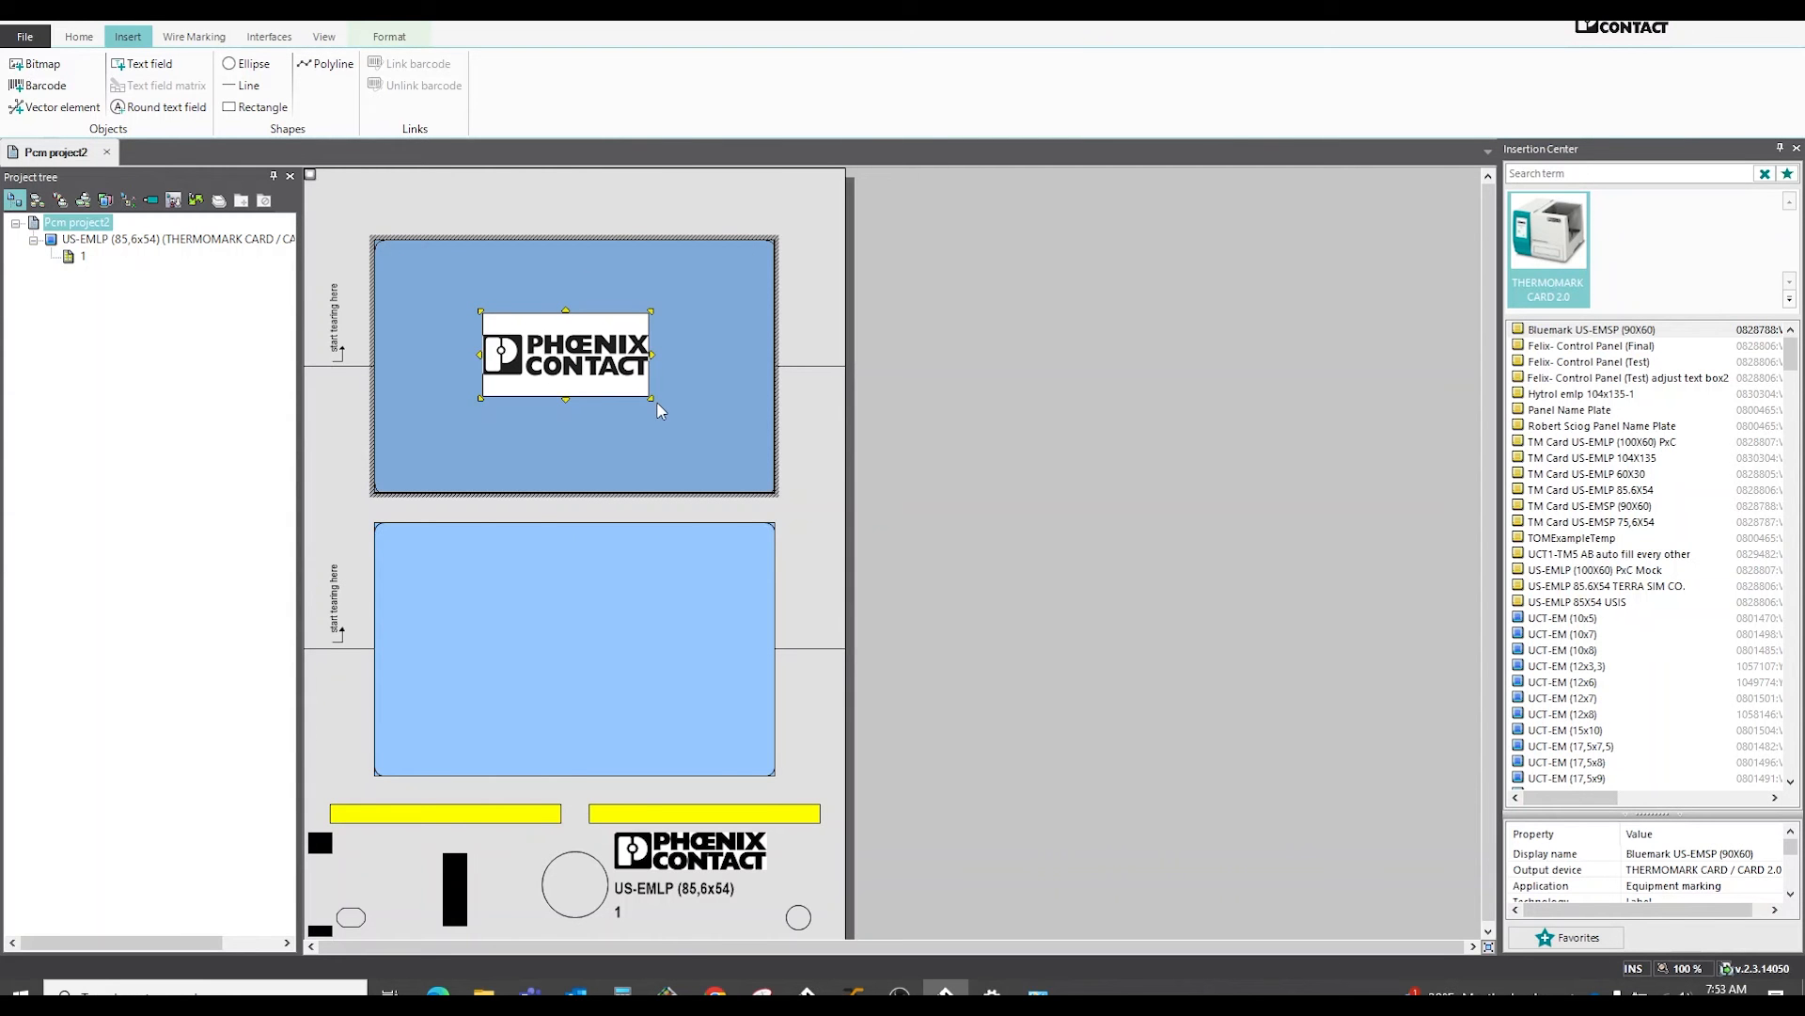
mouse_move(650, 401)
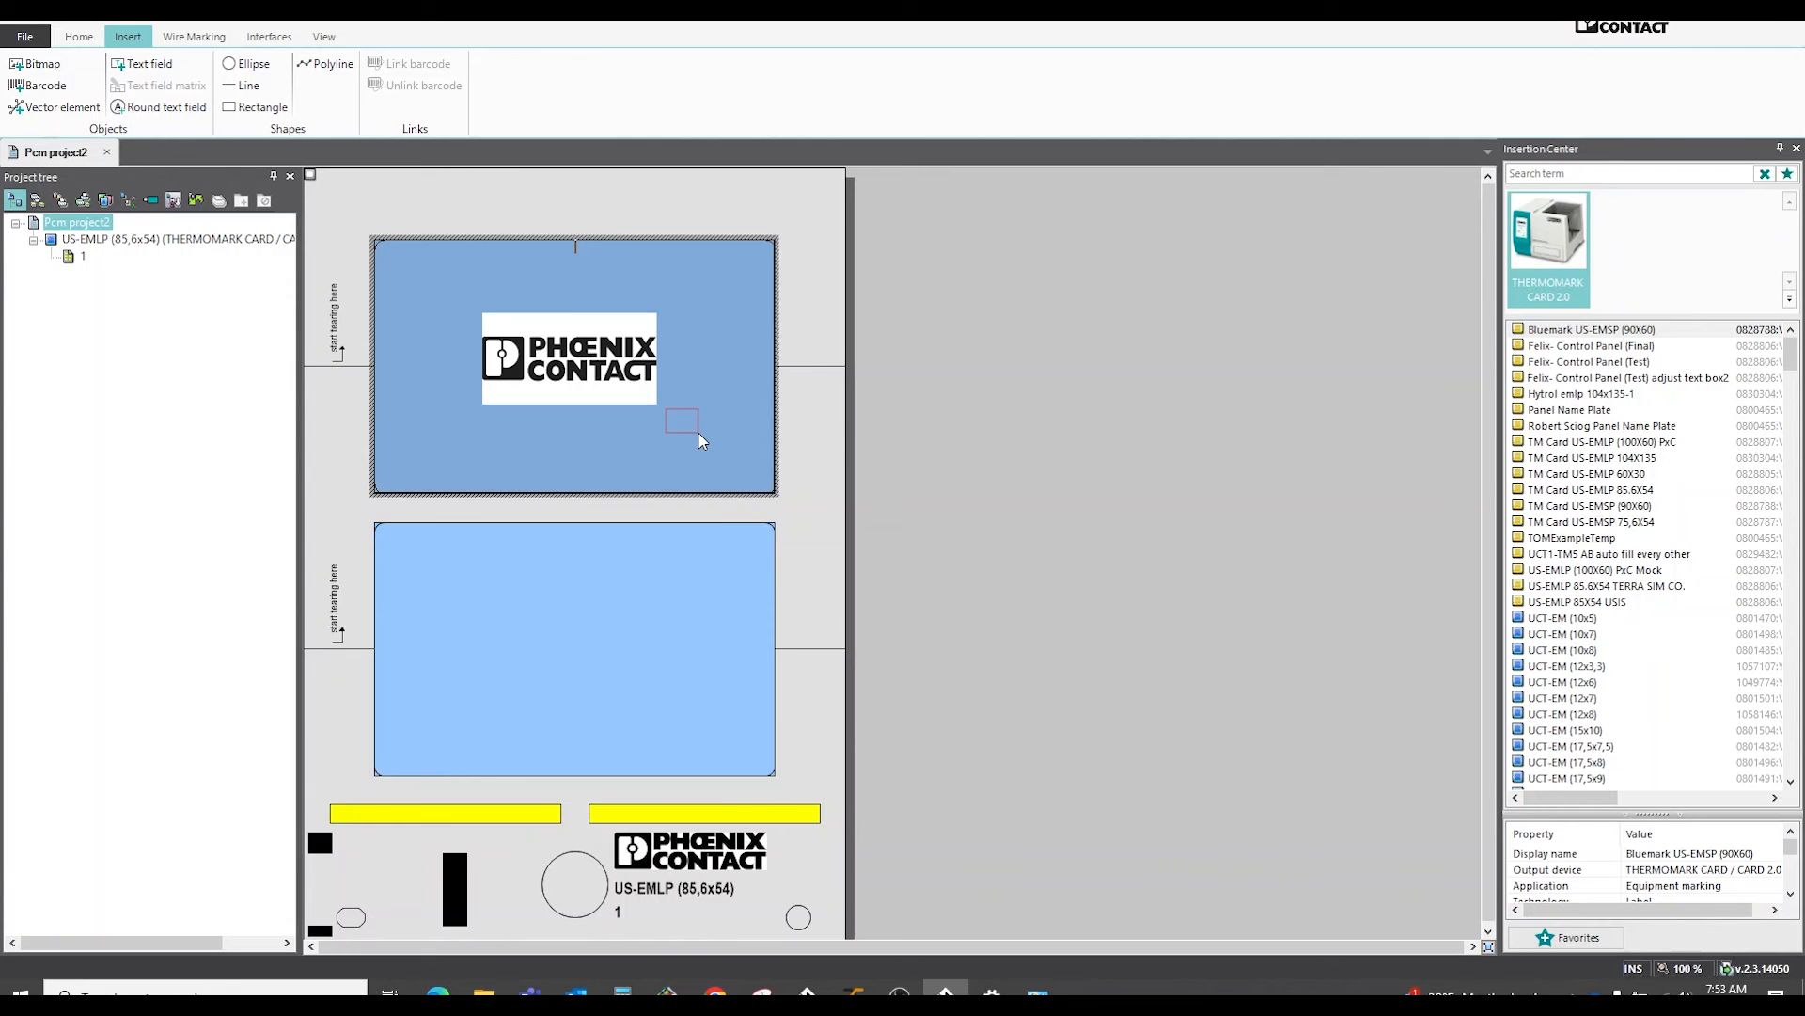
left_click(566, 359)
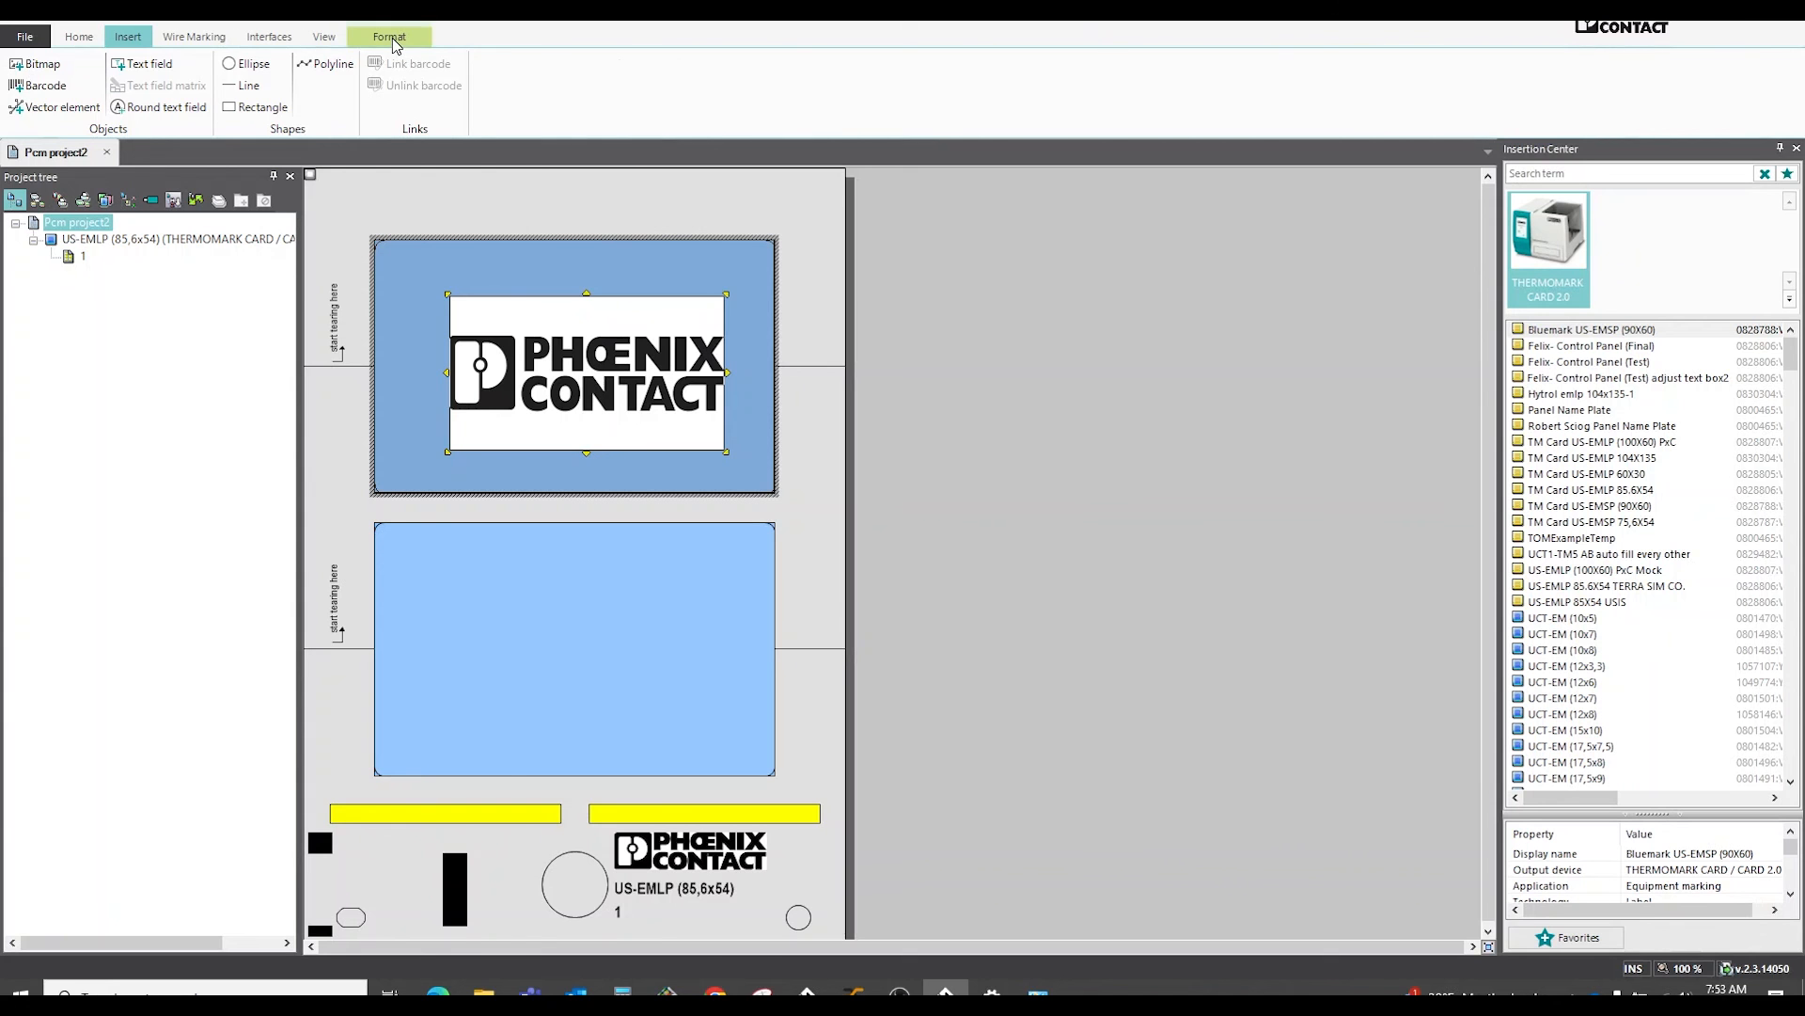
- Set the logo width to 70 mm in the Format size settings
left_click(388, 36)
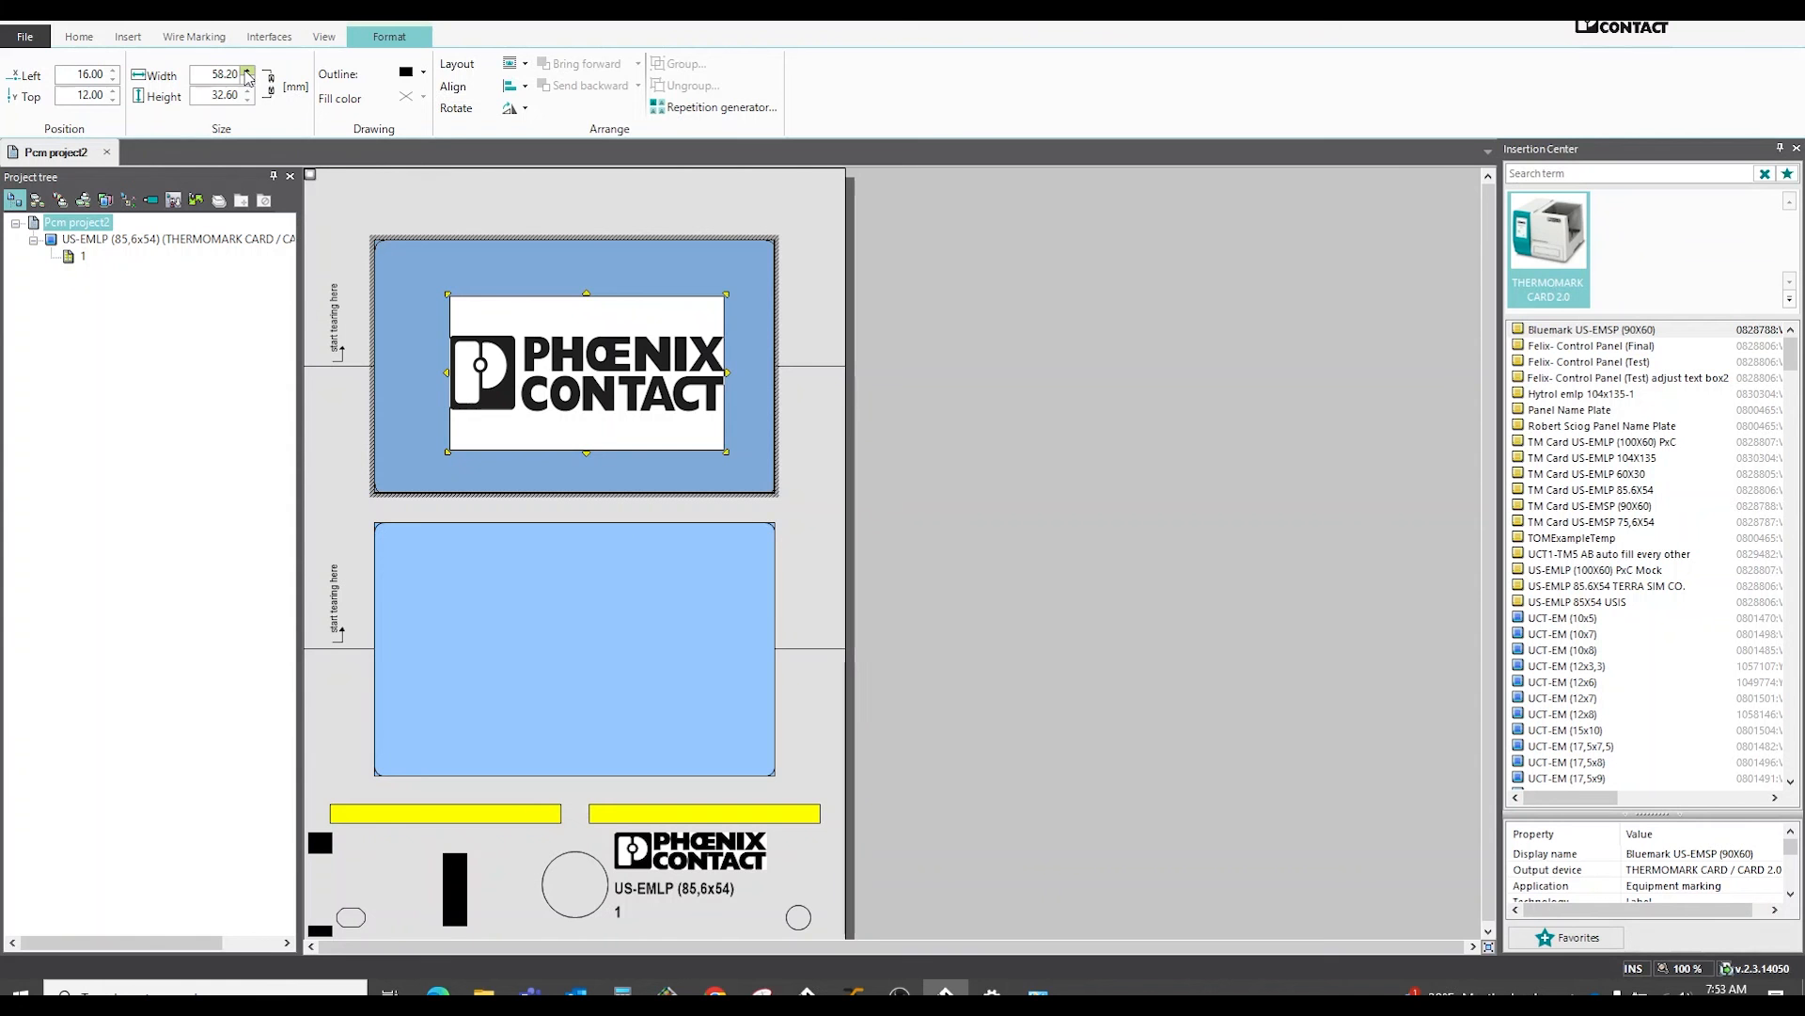
left_click(249, 70)
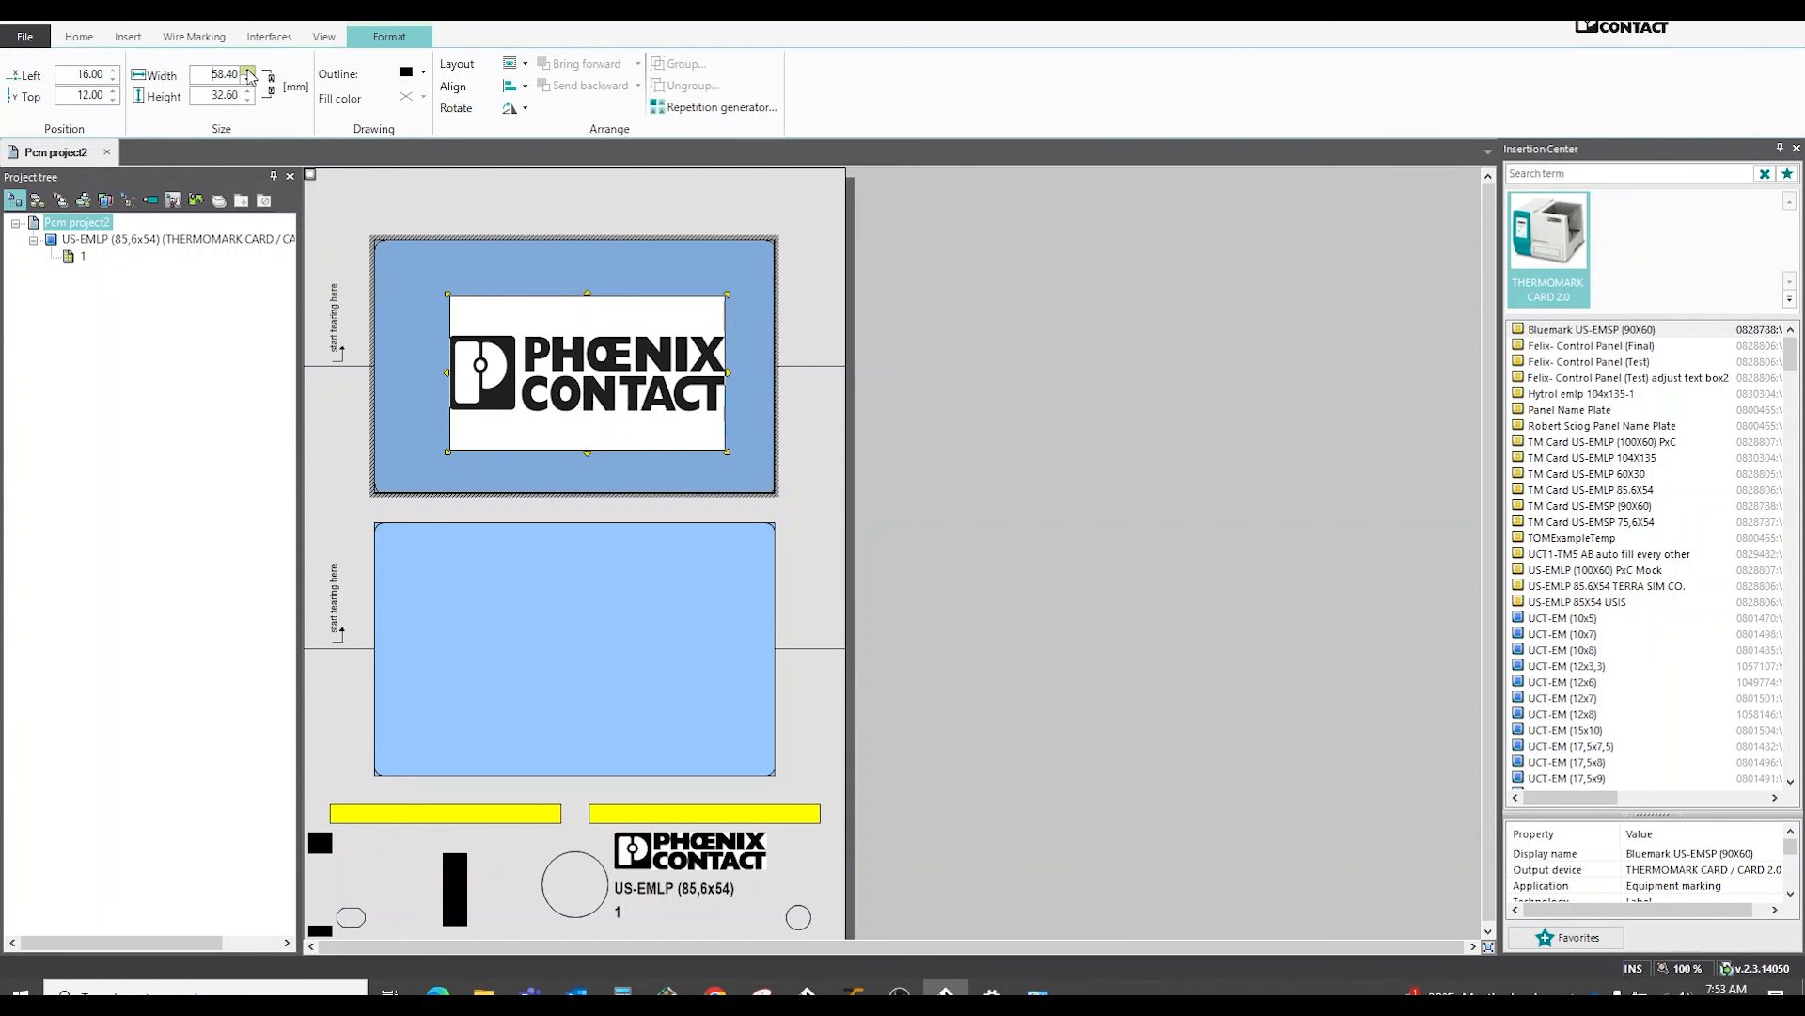
left_click(248, 69)
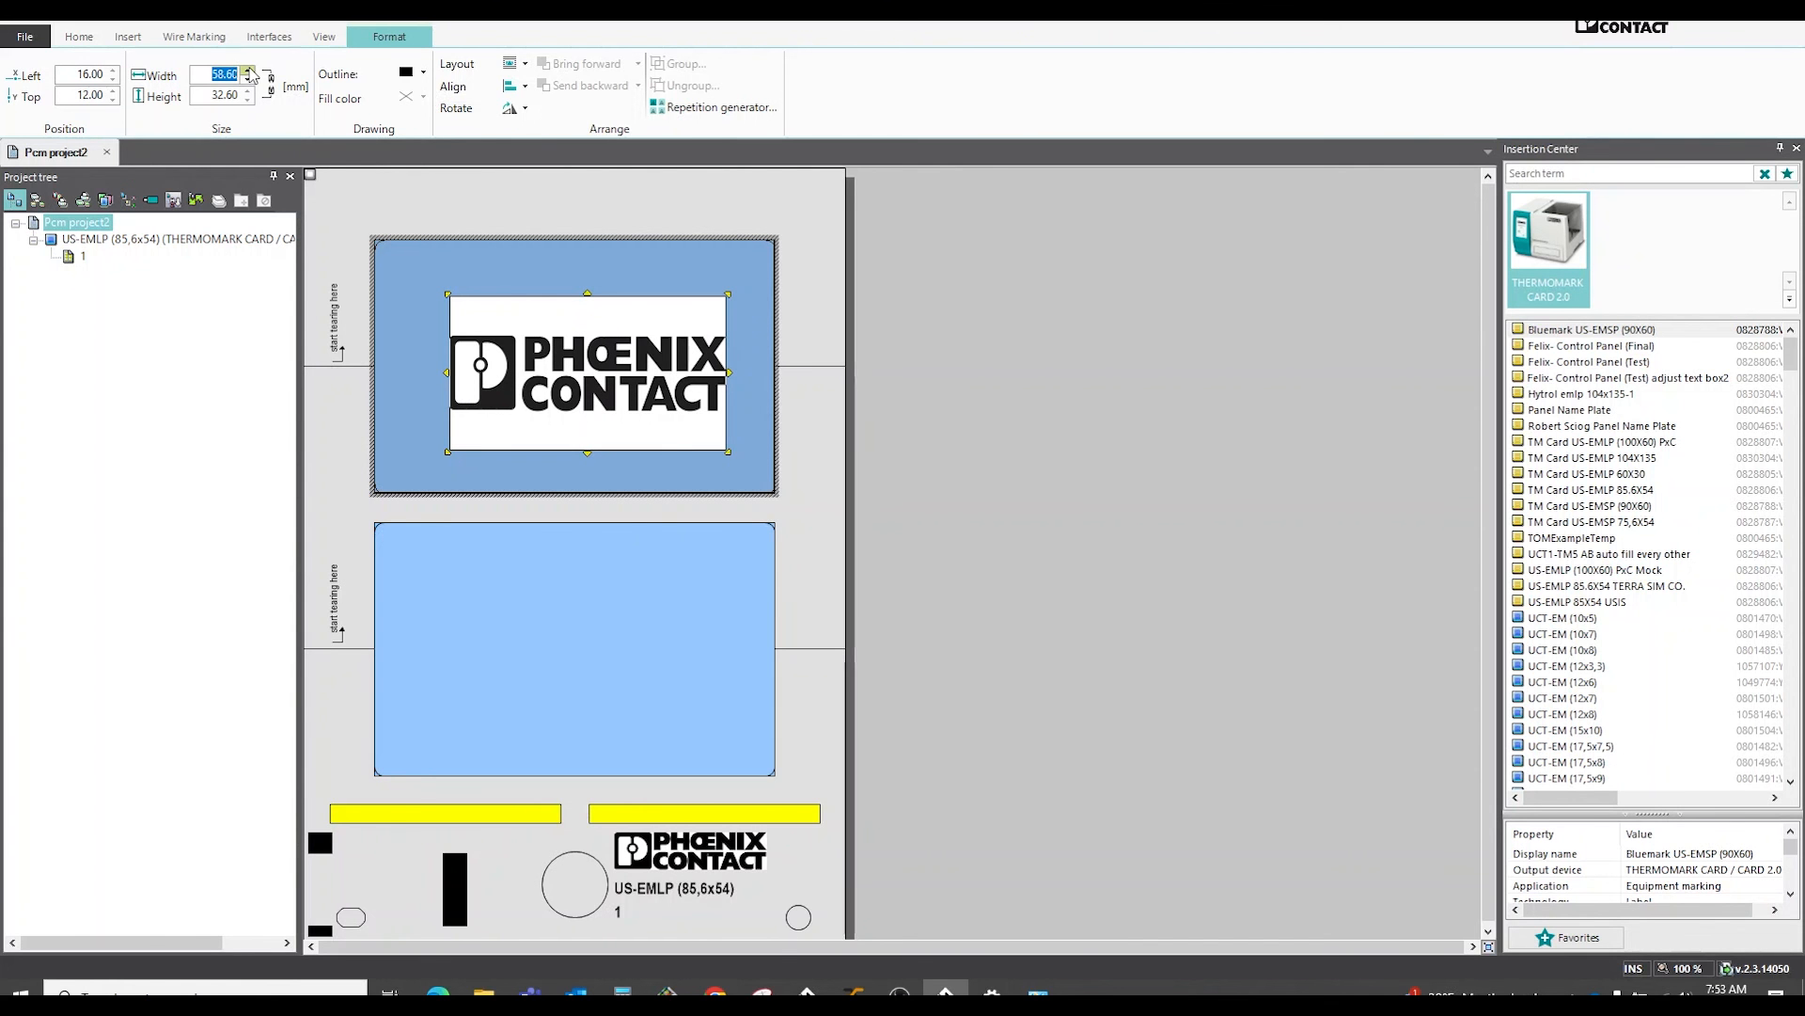
type("70.00")
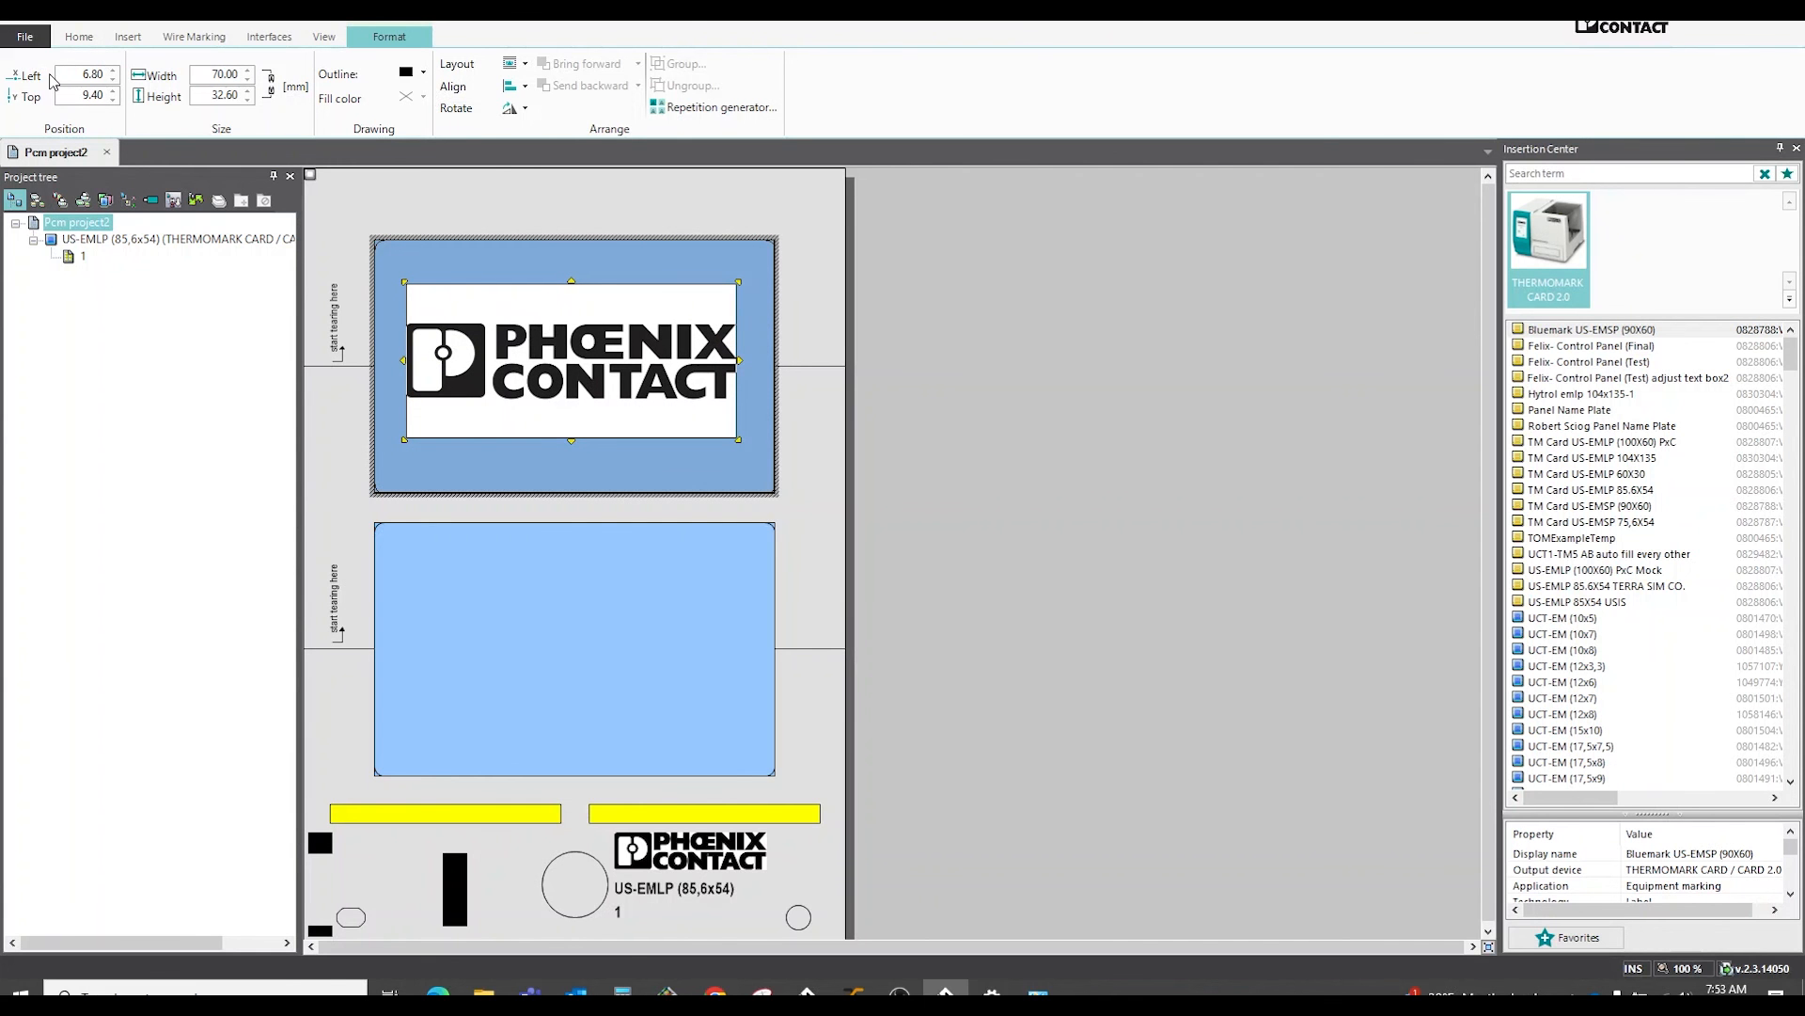
mouse_move(49, 101)
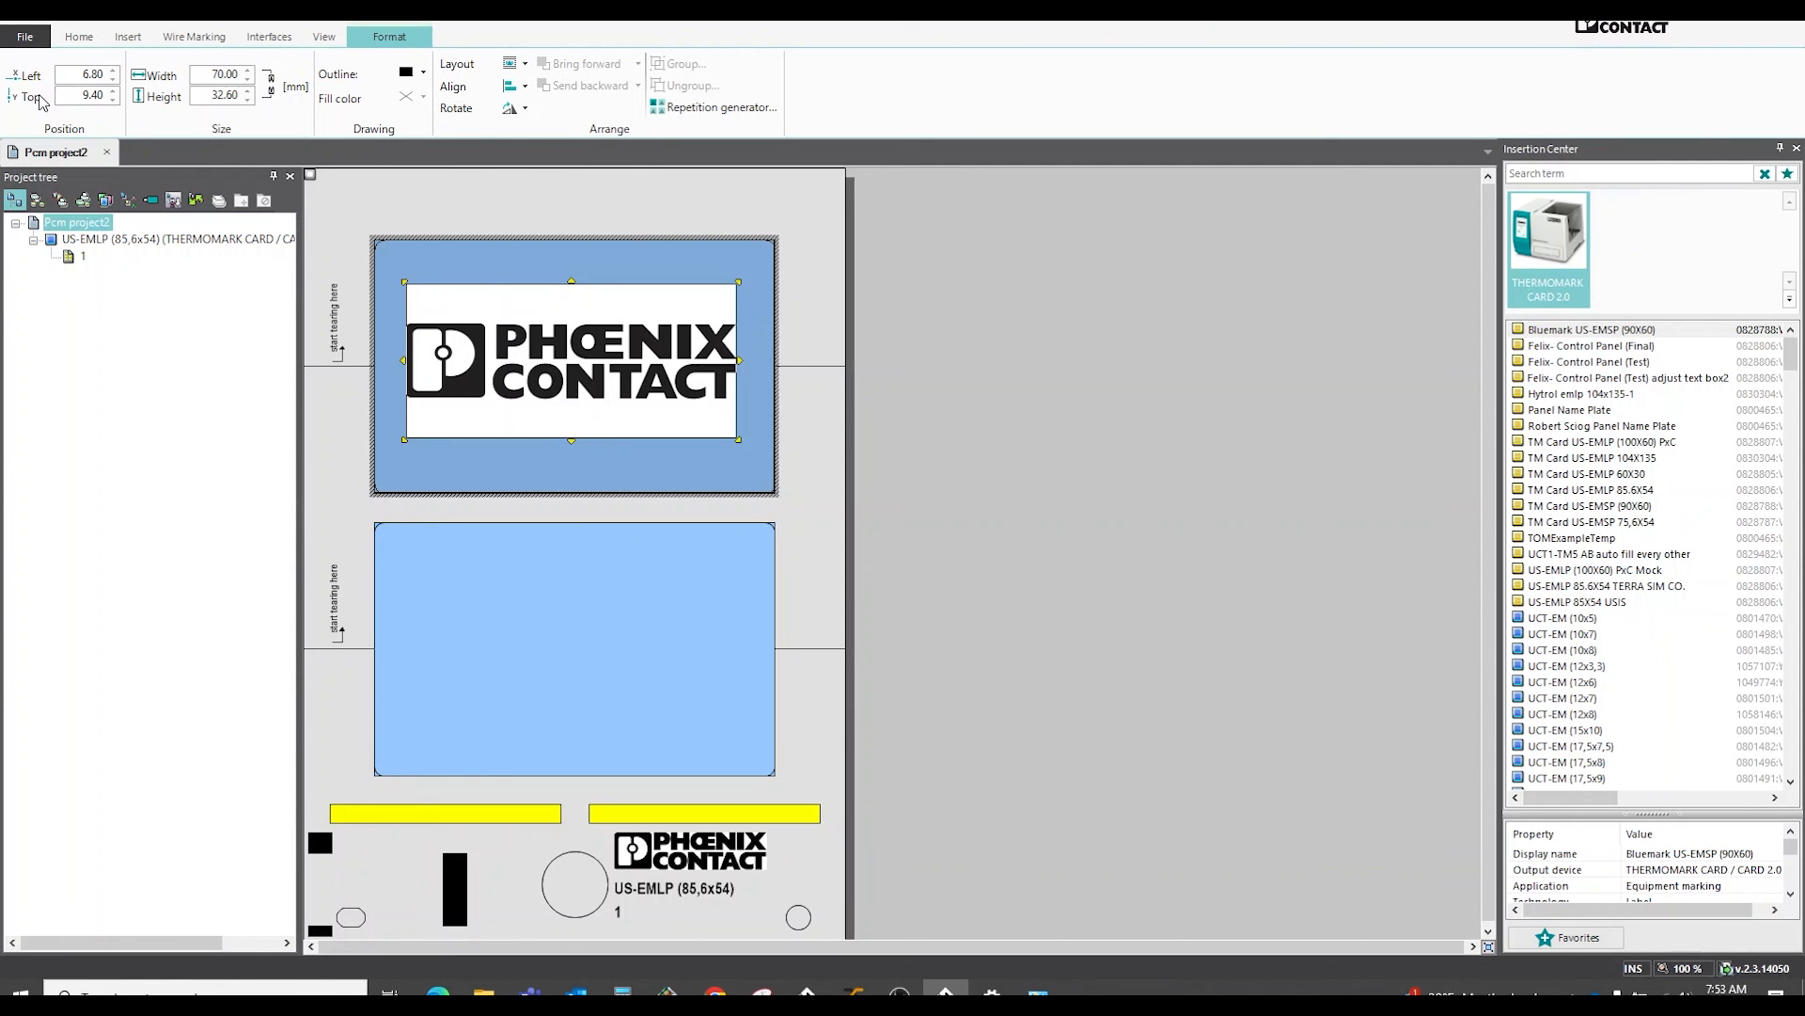
mouse_move(488, 286)
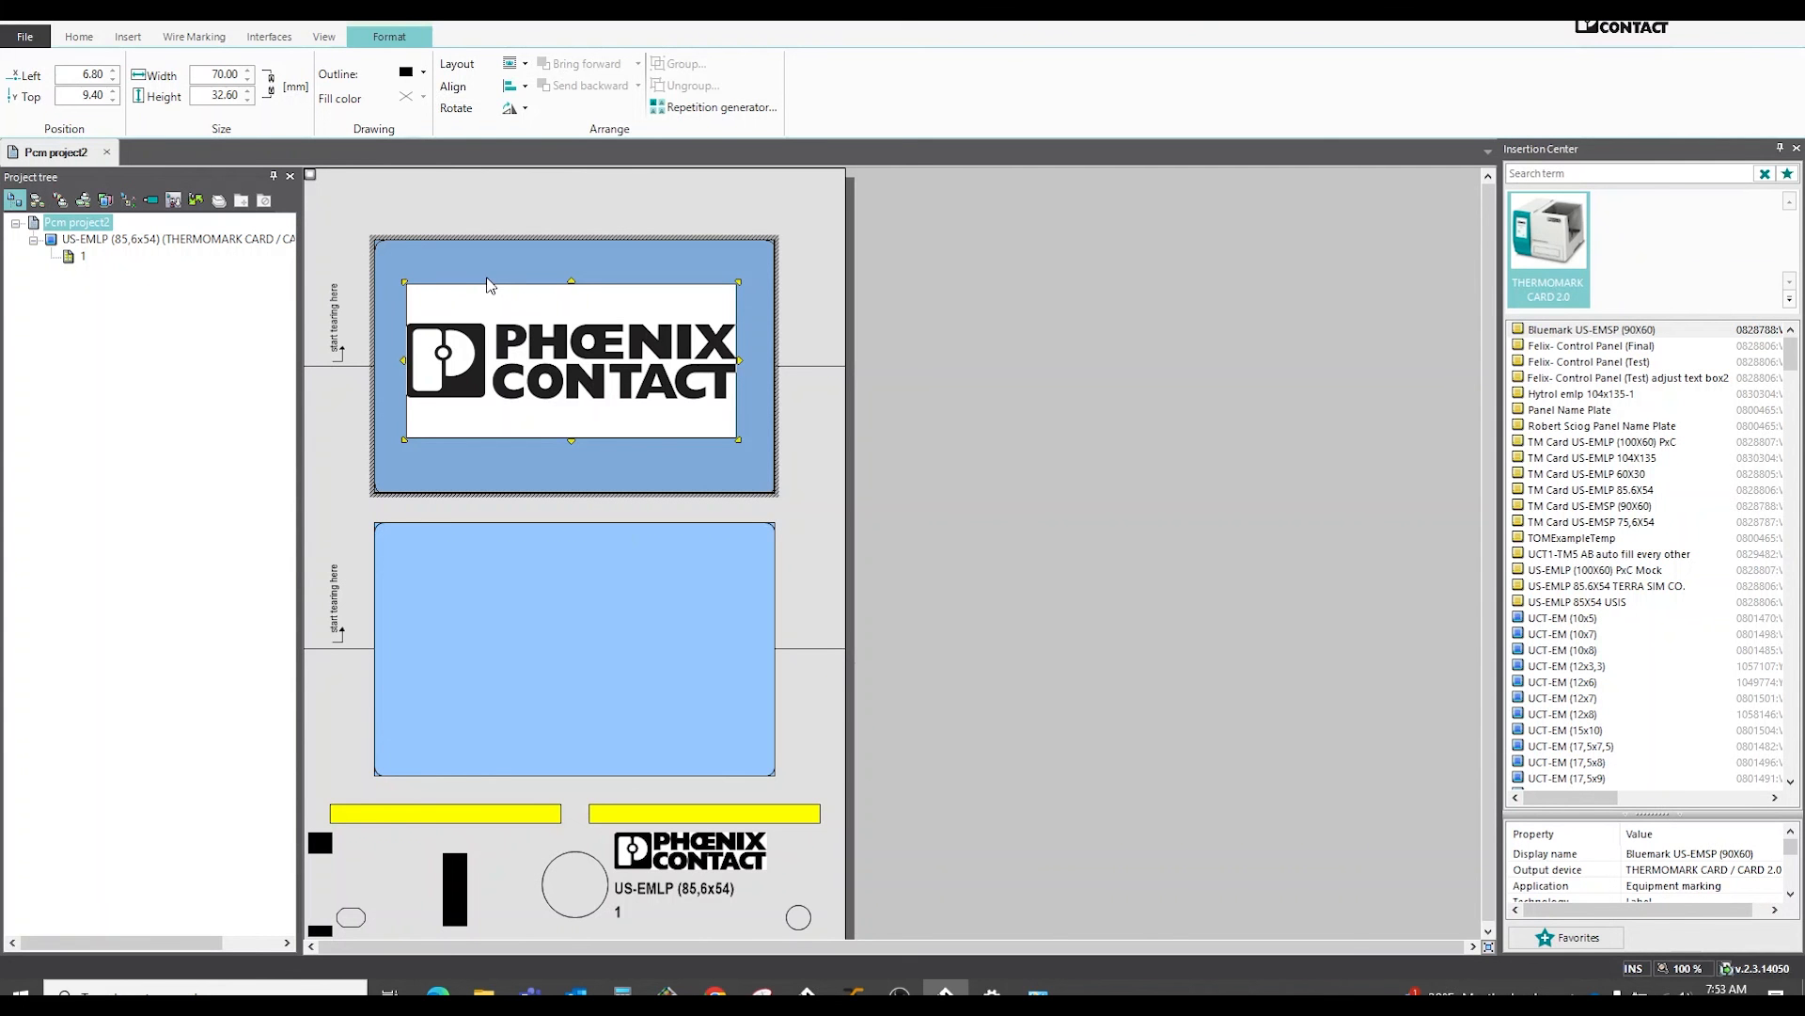
mouse_move(1128, 666)
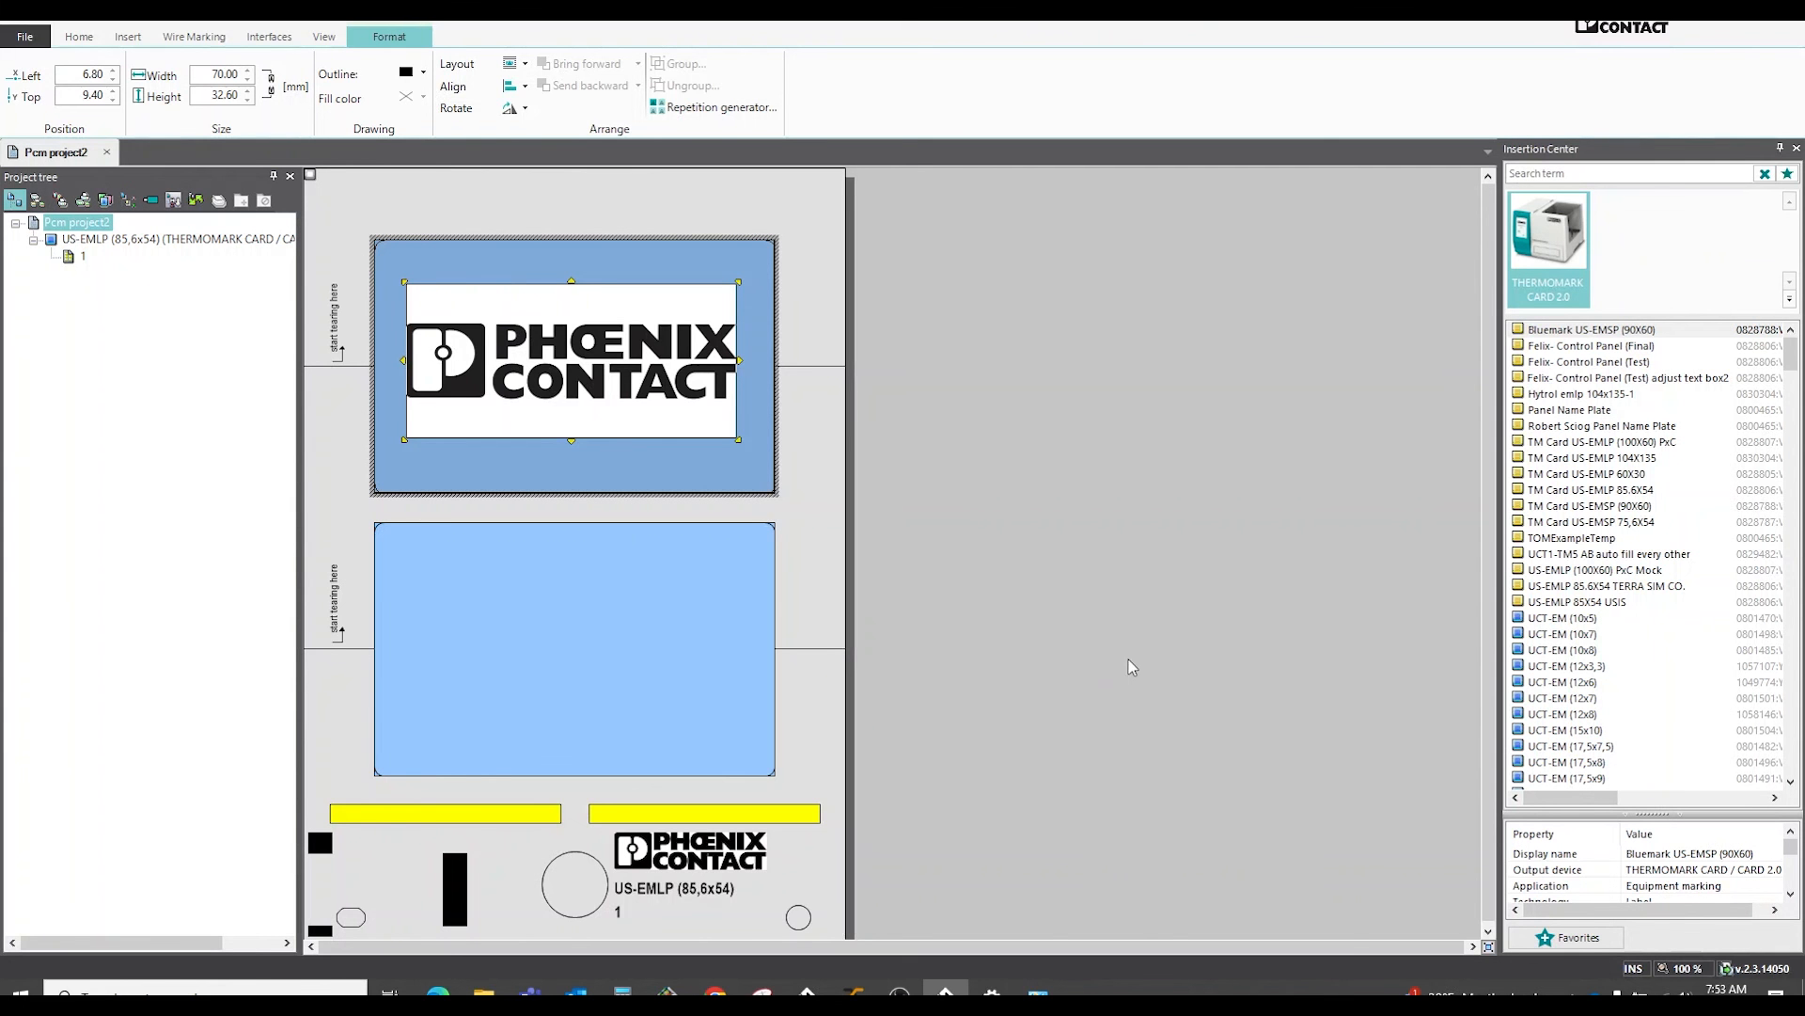